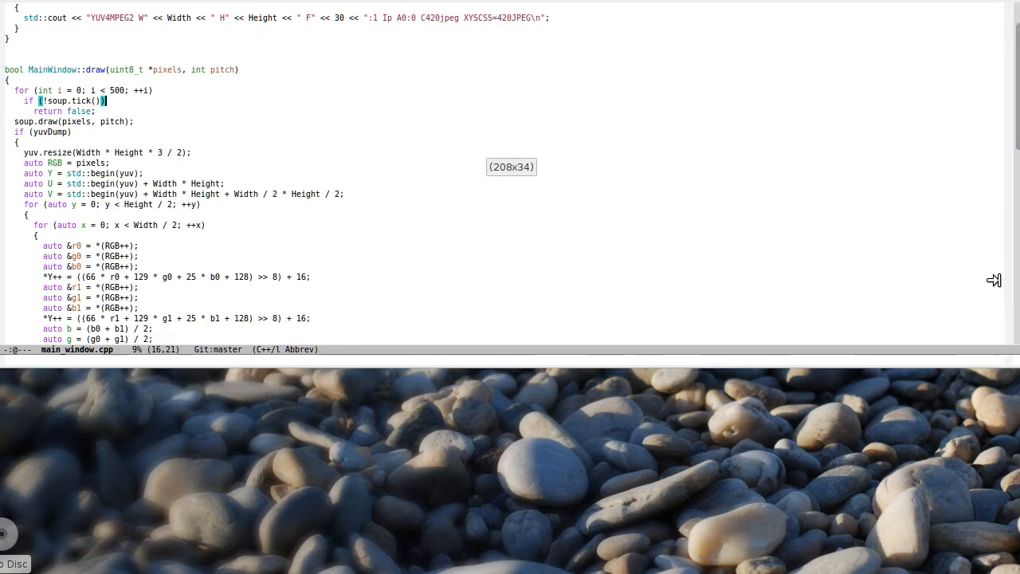
pyautogui.moveTo(498, 315)
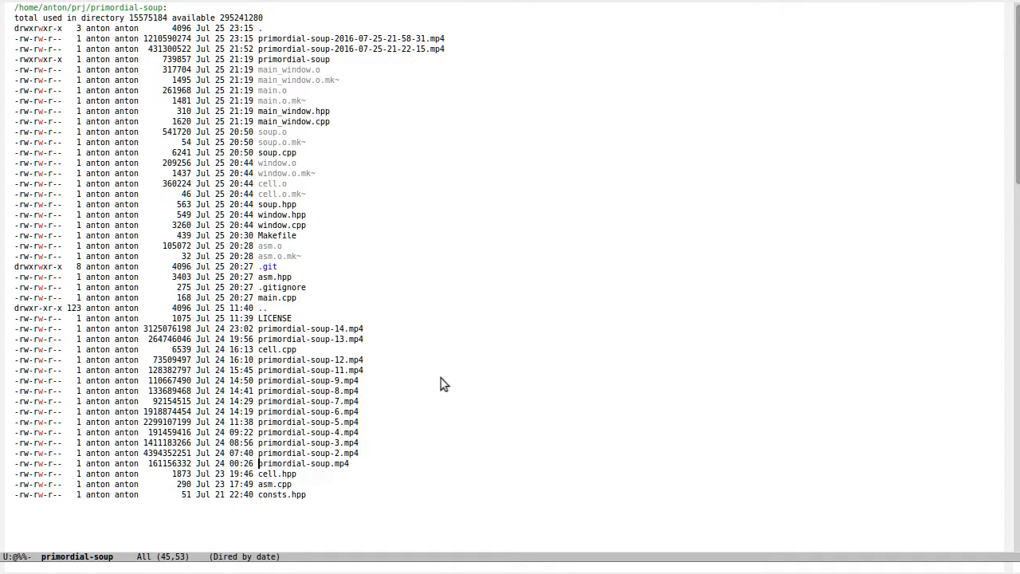
pyautogui.moveTo(464, 242)
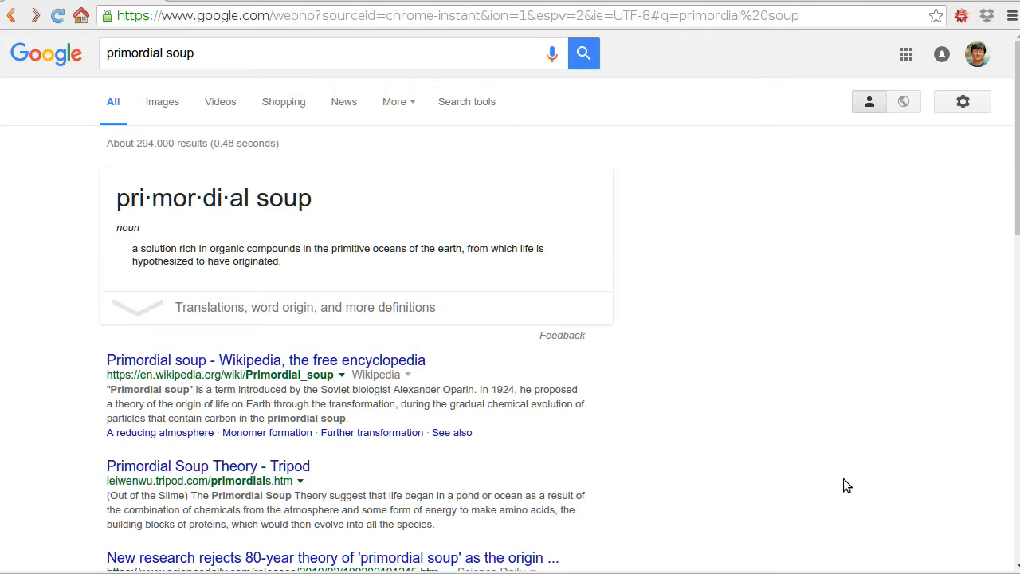
# - Open the Primordial soup article and read down to the Monomer formation section
pyautogui.click(258, 360)
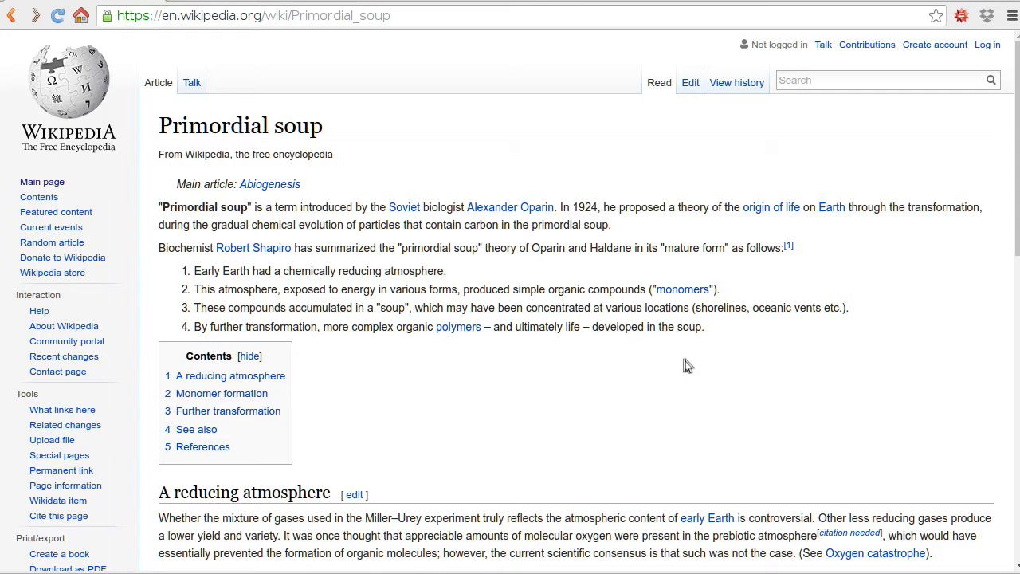
pyautogui.moveTo(373, 207)
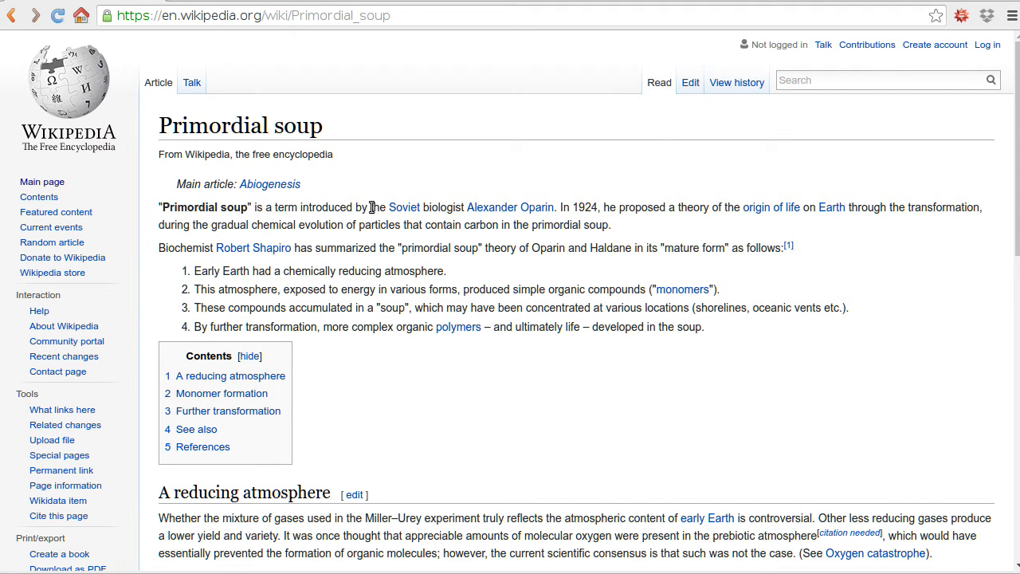
pyautogui.moveTo(472, 219)
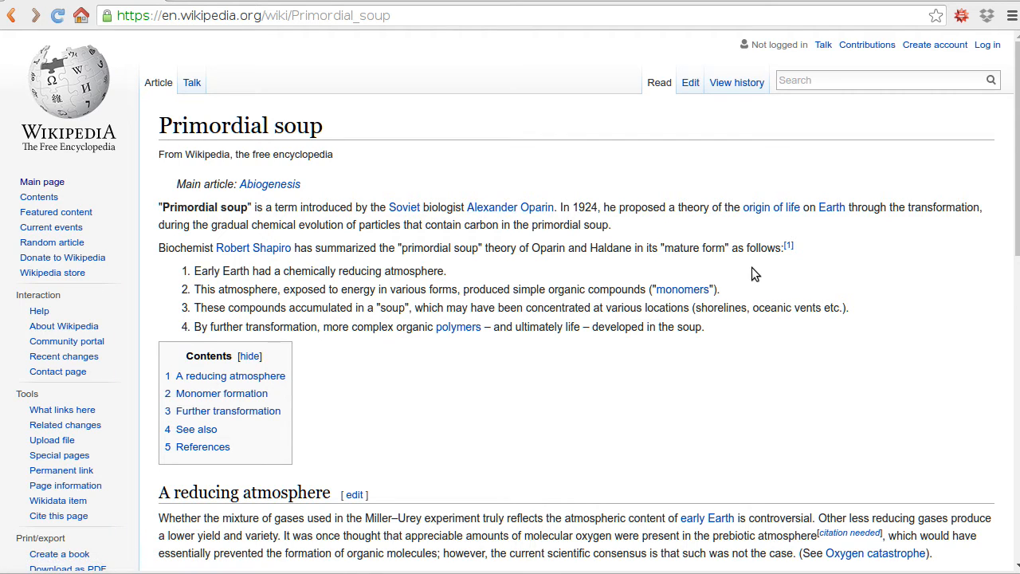
pyautogui.moveTo(806, 266)
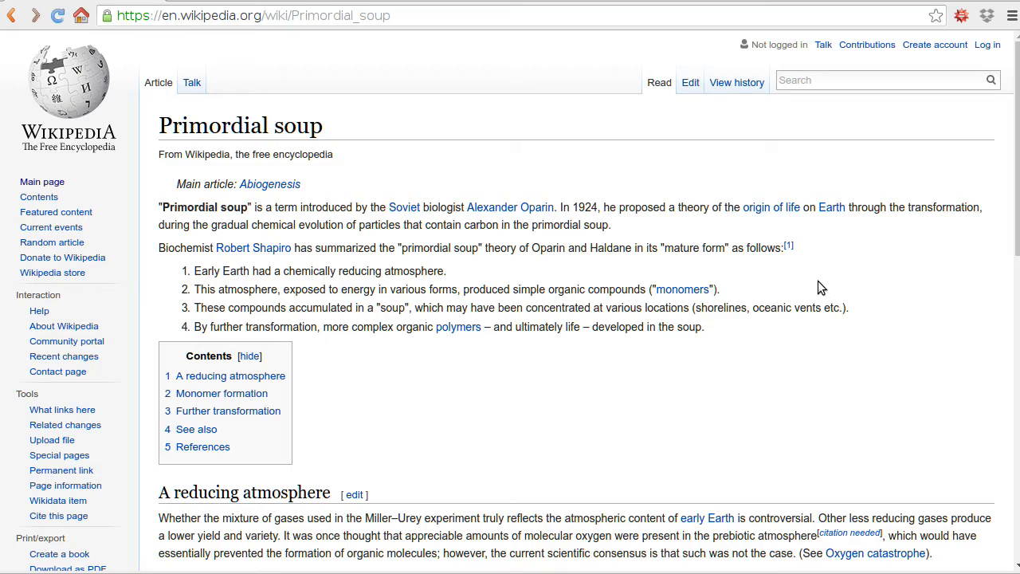
pyautogui.scroll(-3)
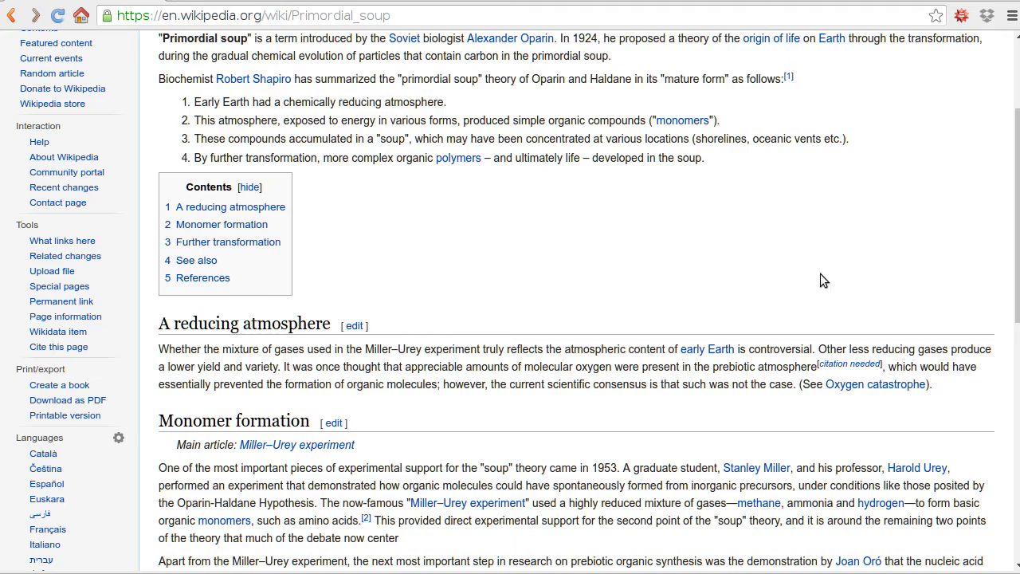
pyautogui.scroll(-3)
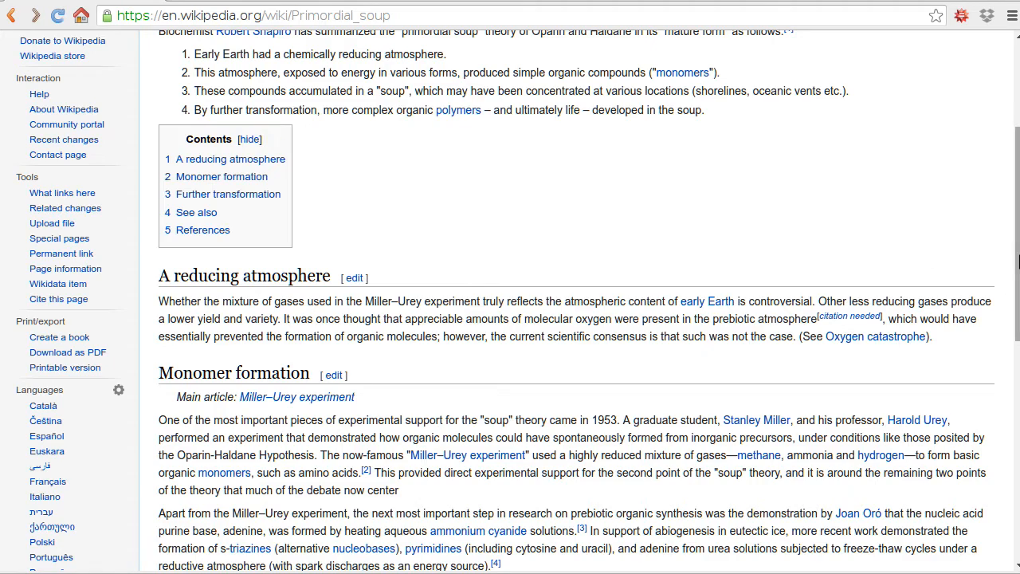
pyautogui.scroll(-3)
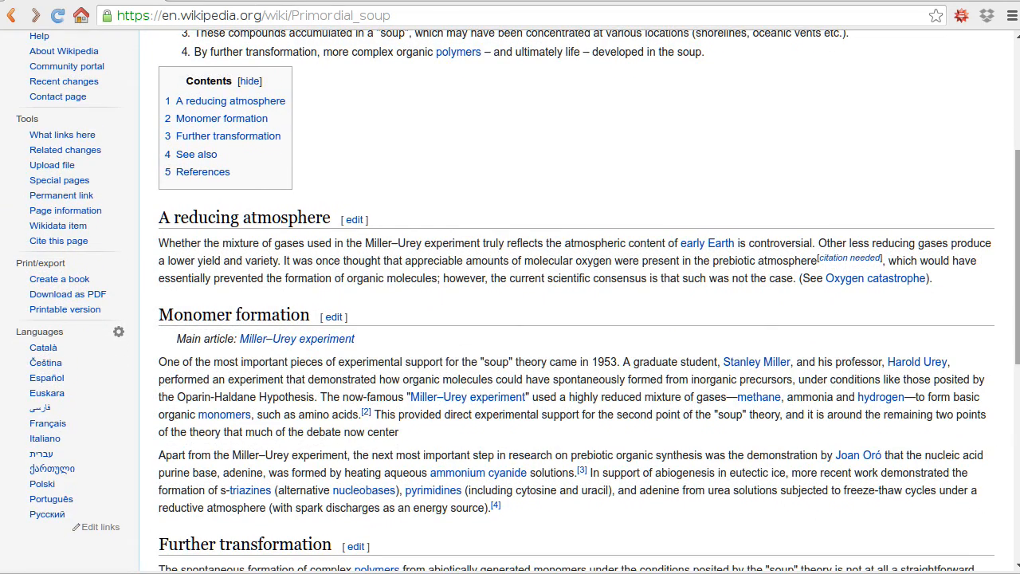
pyautogui.moveTo(1014, 274)
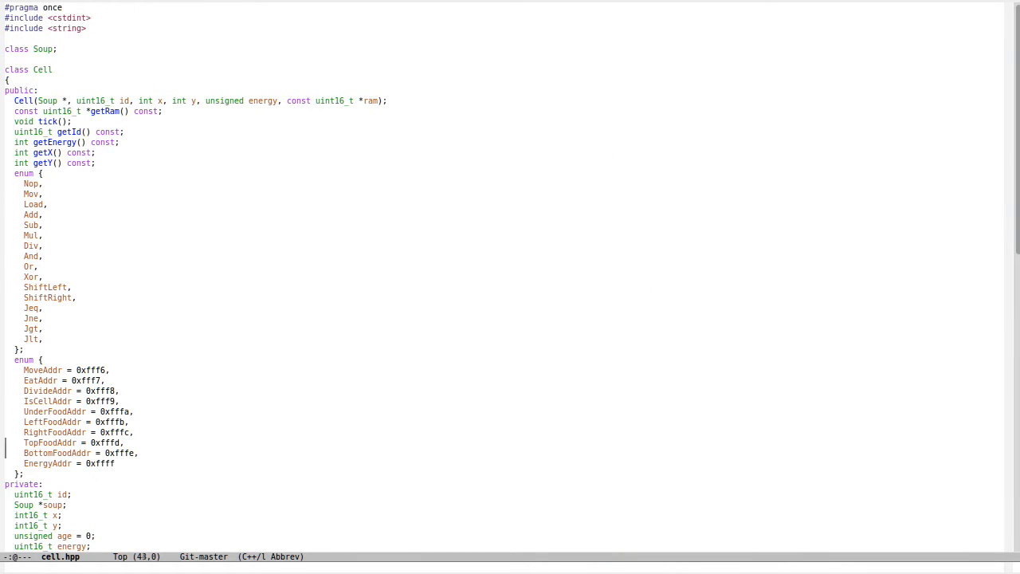
# - Move through cell.hpp's private members: age, energy and the register array
pyautogui.scroll(-3)
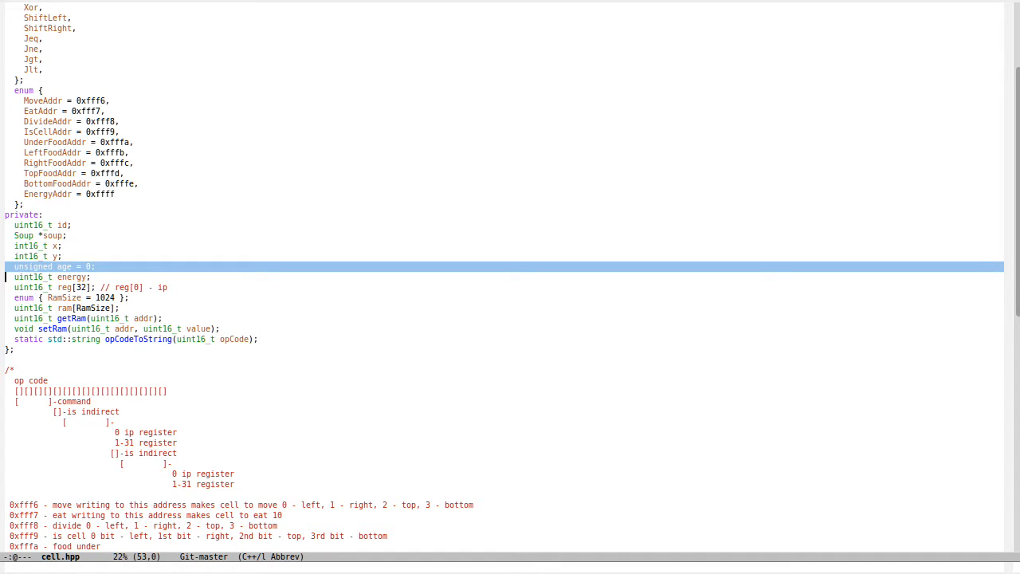
pyautogui.press('Down')
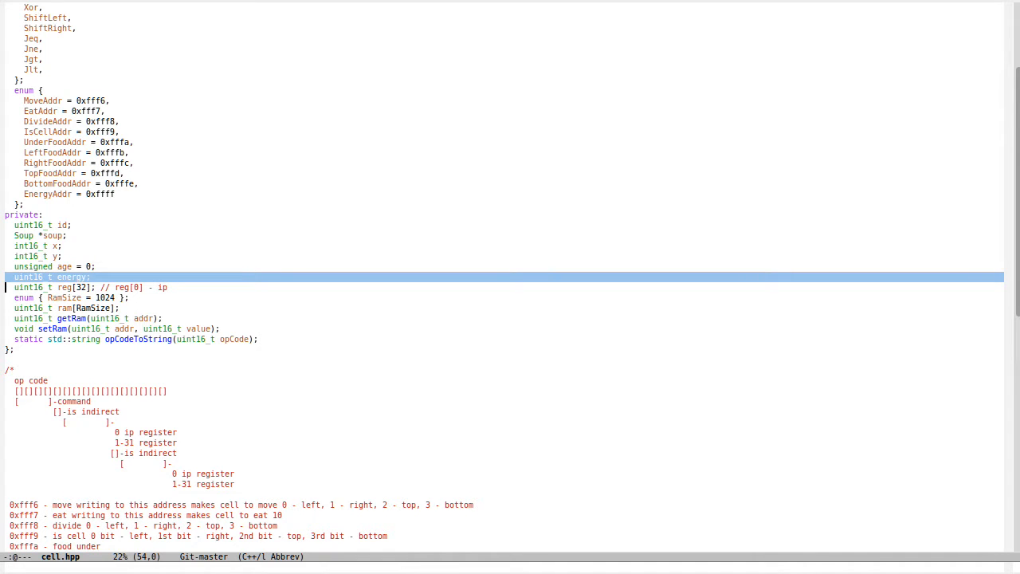
pyautogui.press('down')
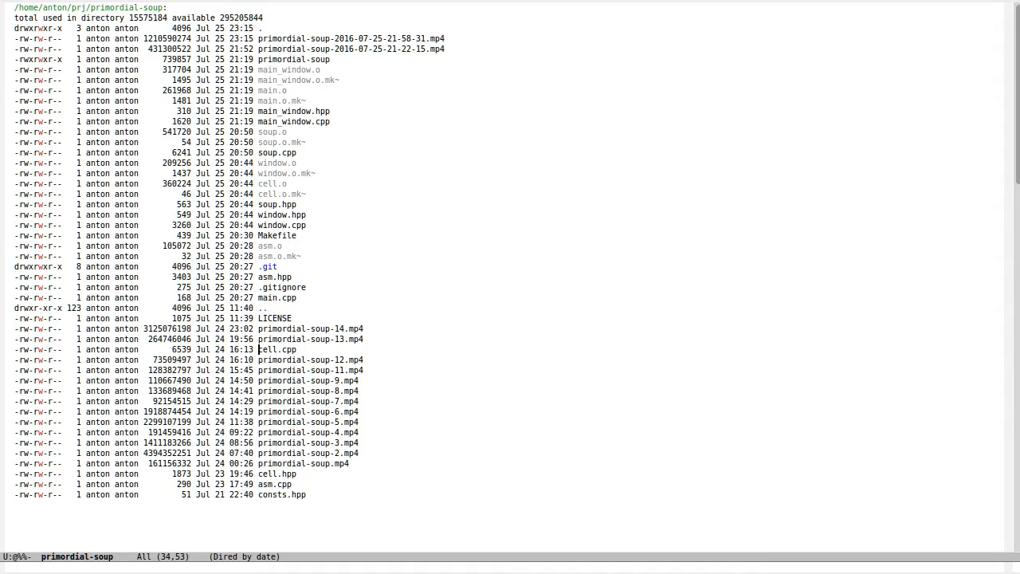
# - Open cell.cpp from the Dired listing and scroll to Cell::opCodeToString
pyautogui.doubleClick(277, 349)
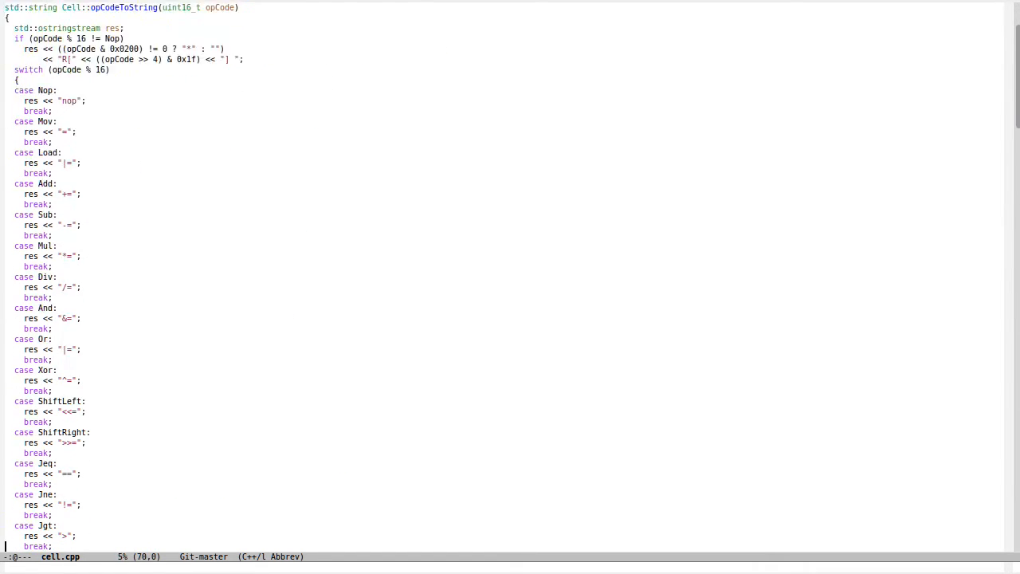
pyautogui.scroll(-3)
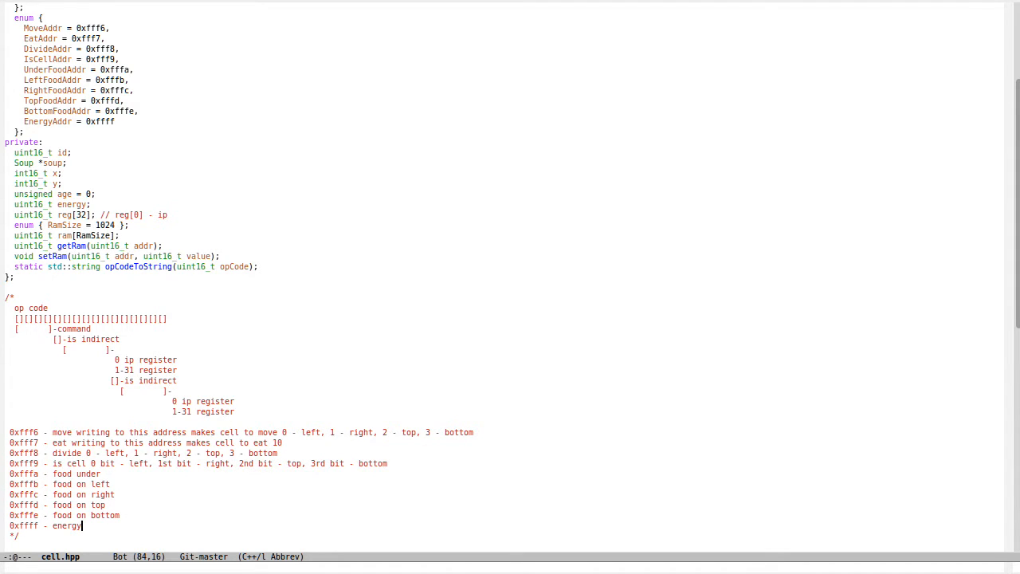
# - Point out the is-cell and move special-address lines in cell.hpp's comment block
pyautogui.press('Home')
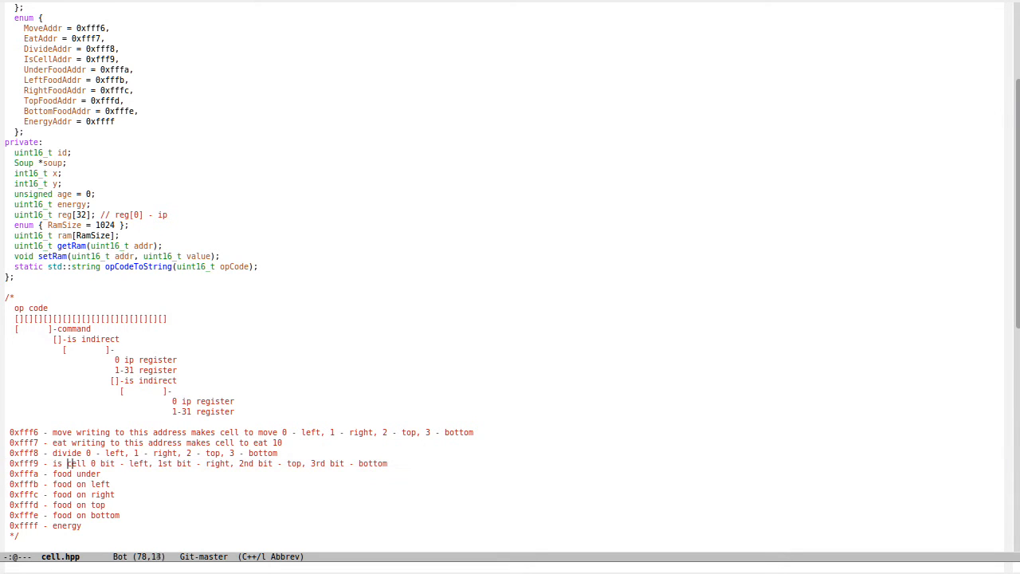
pyautogui.click(292, 462)
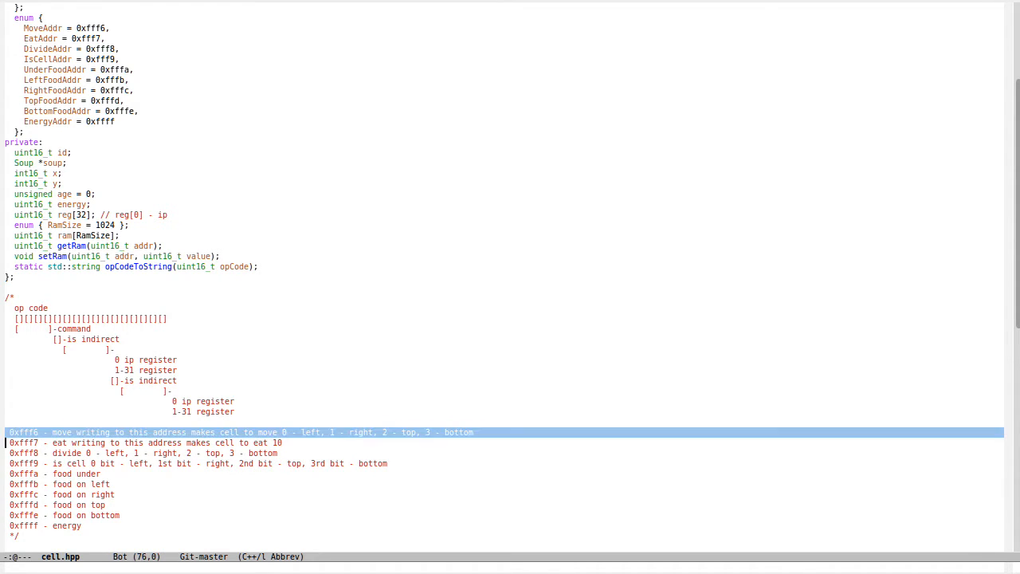
pyautogui.click(53, 430)
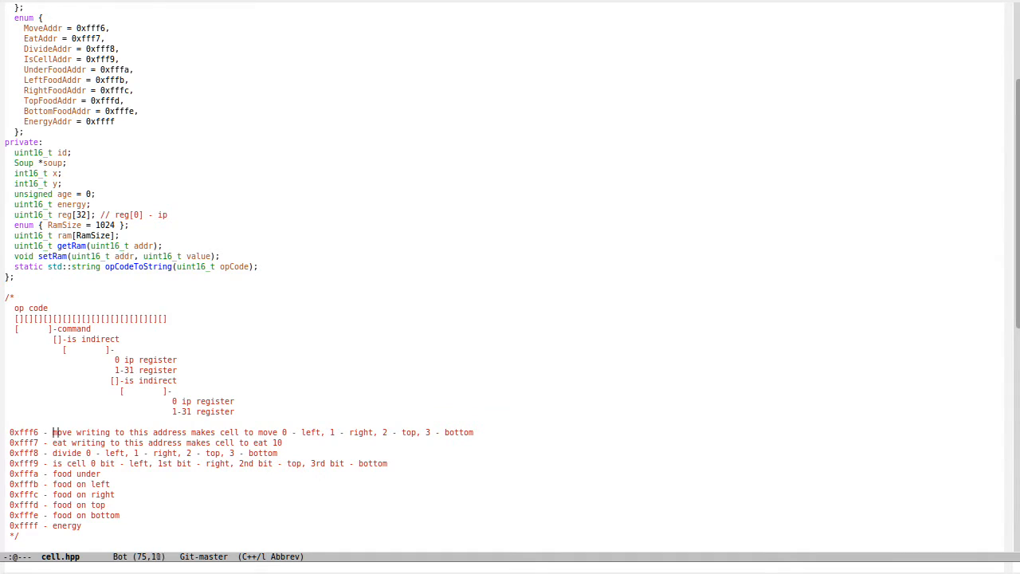
pyautogui.click(303, 432)
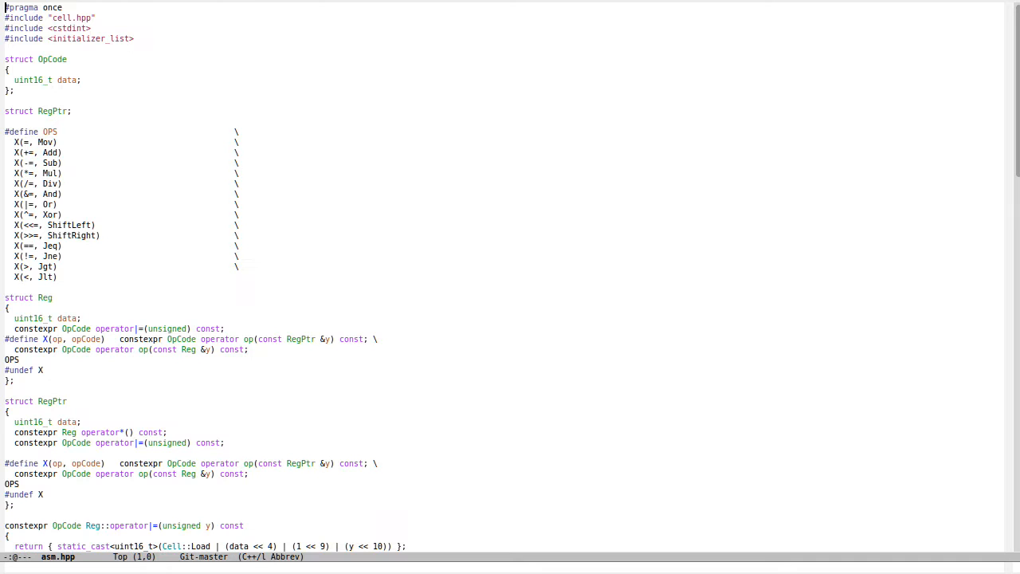
# - Scroll through soup.cpp's seeded cell program and on to cell.cpp's opCodeToString switch
pyautogui.scroll(-3)
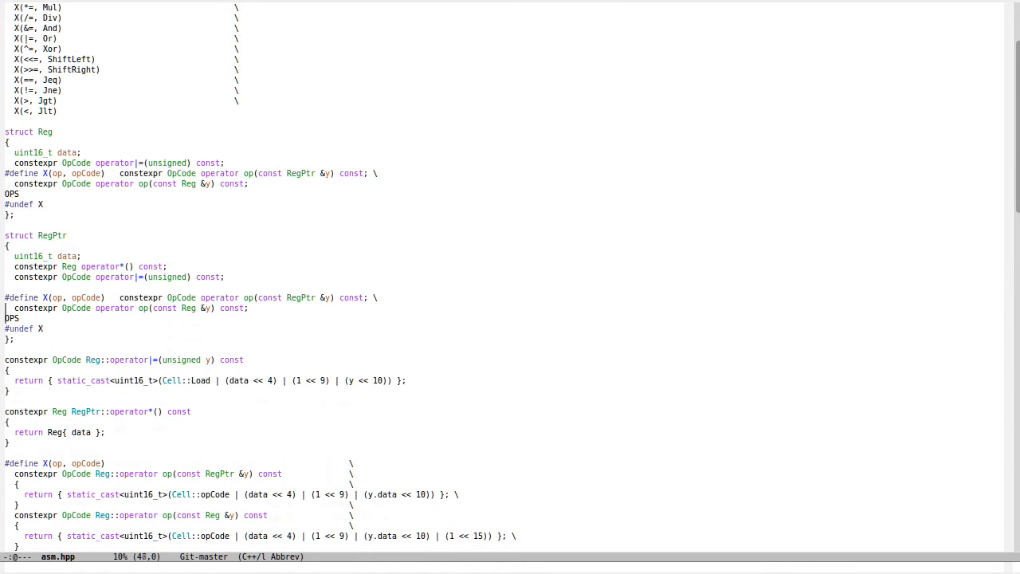
pyautogui.scroll(-3)
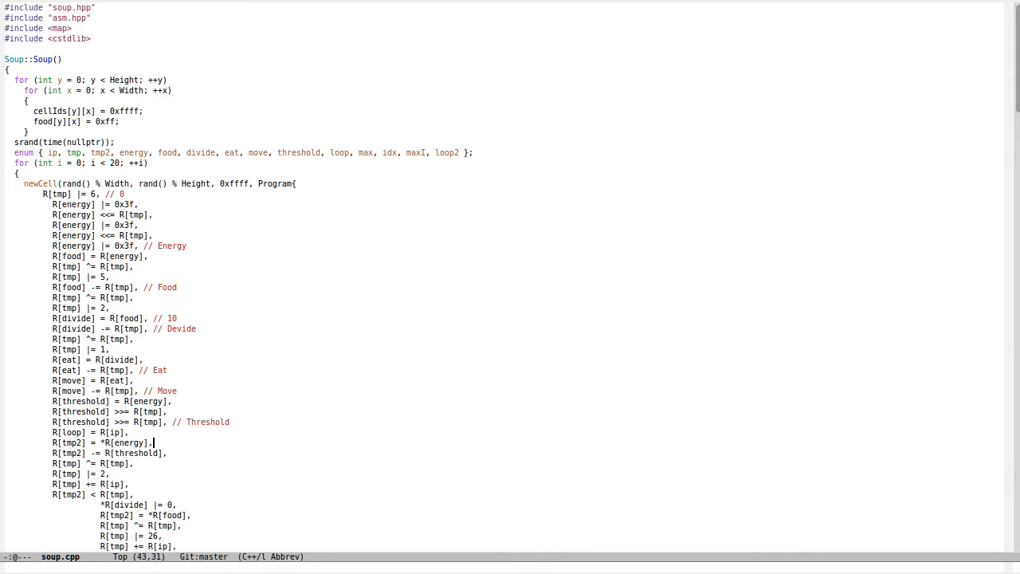
pyautogui.scroll(-3)
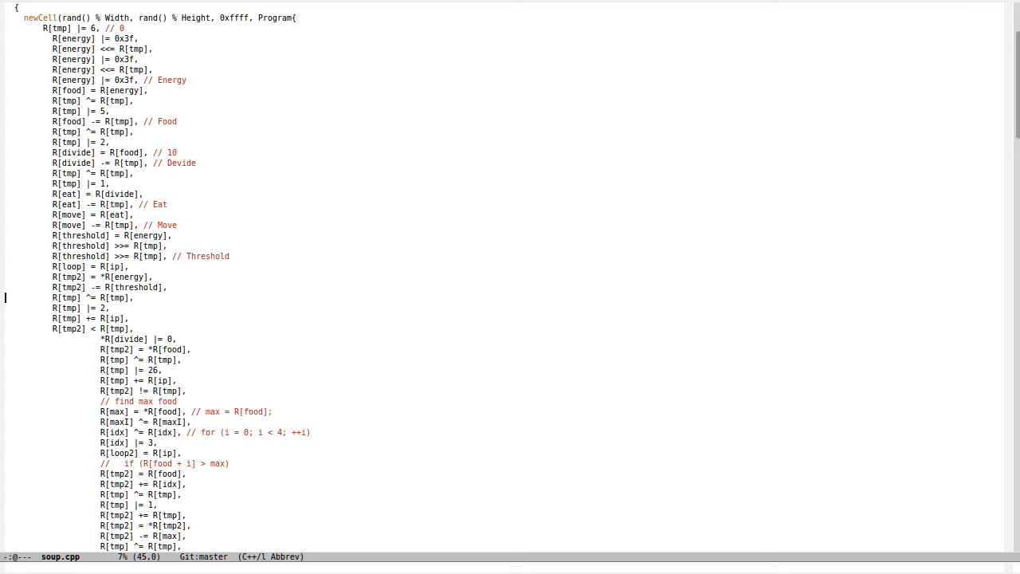
pyautogui.scroll(-3)
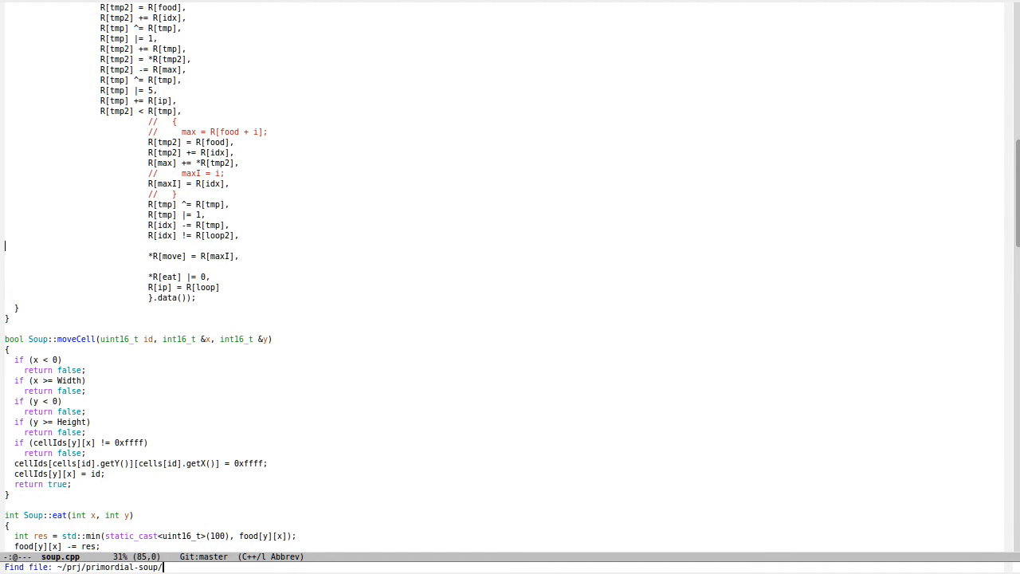
pyautogui.scroll(-3)
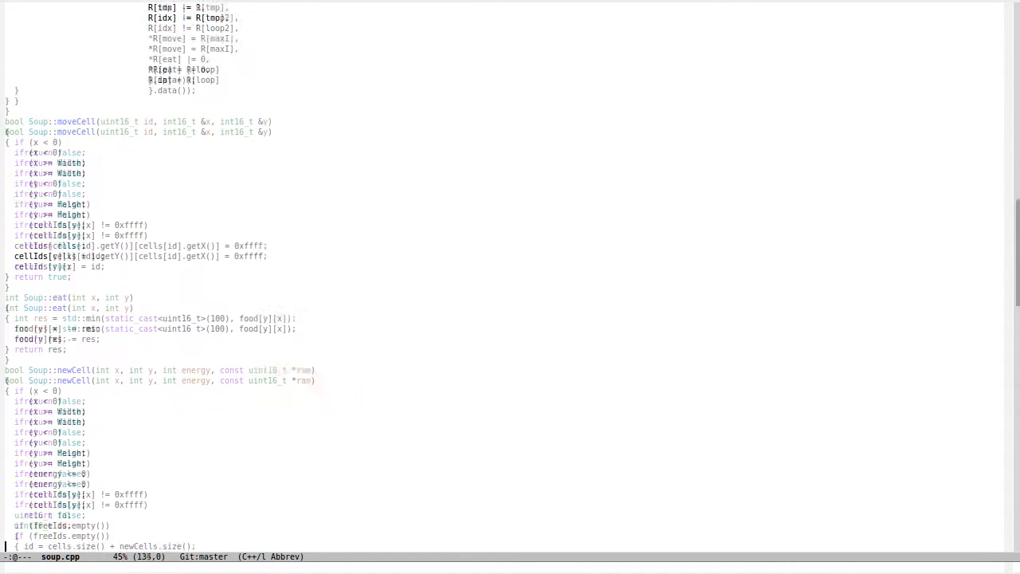
pyautogui.scroll(-3)
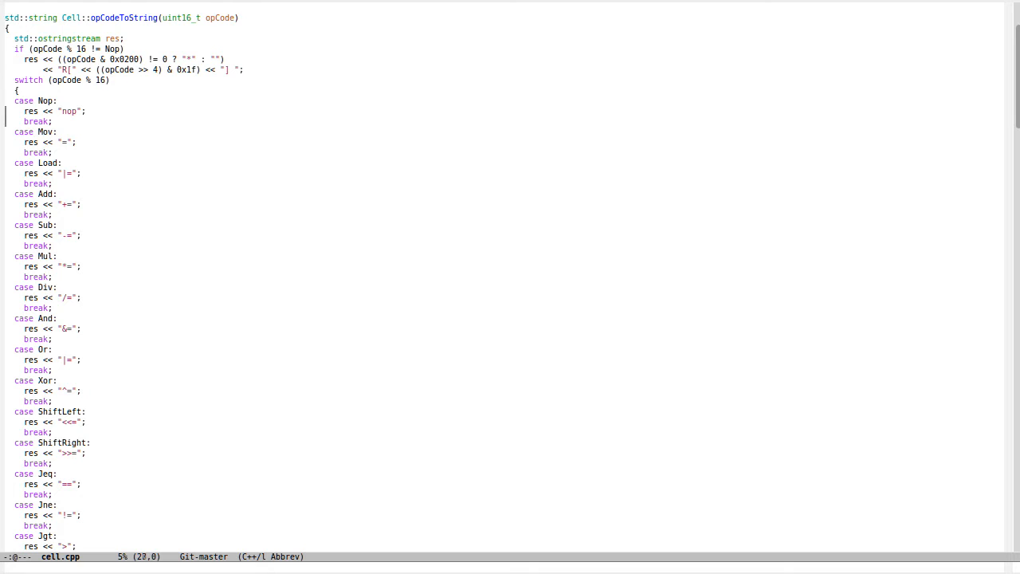
# - Walk through Cell::tick's opcode fetch and the register addition in the Add case
pyautogui.scroll(-3)
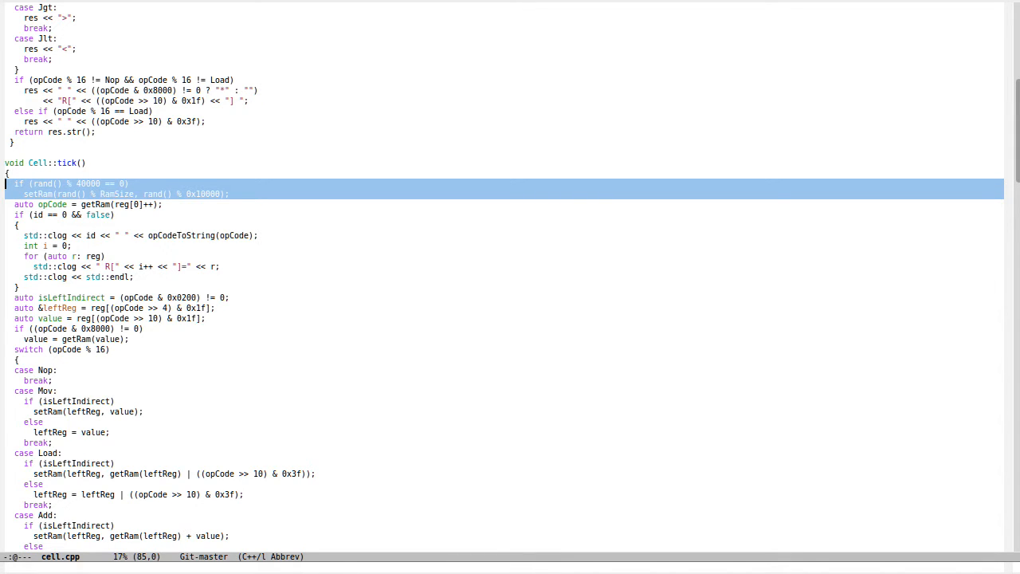
pyautogui.press('down')
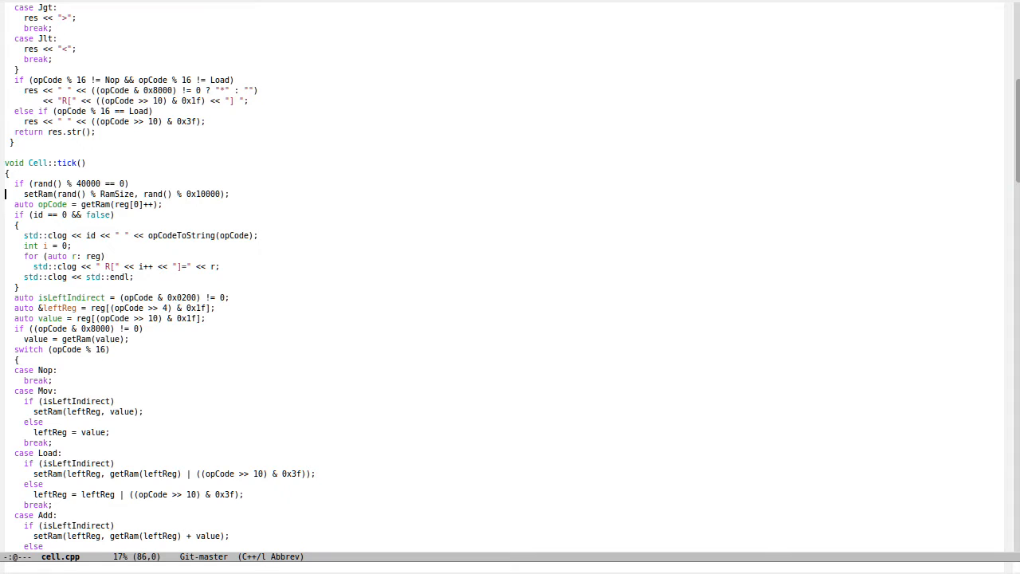
pyautogui.press('down')
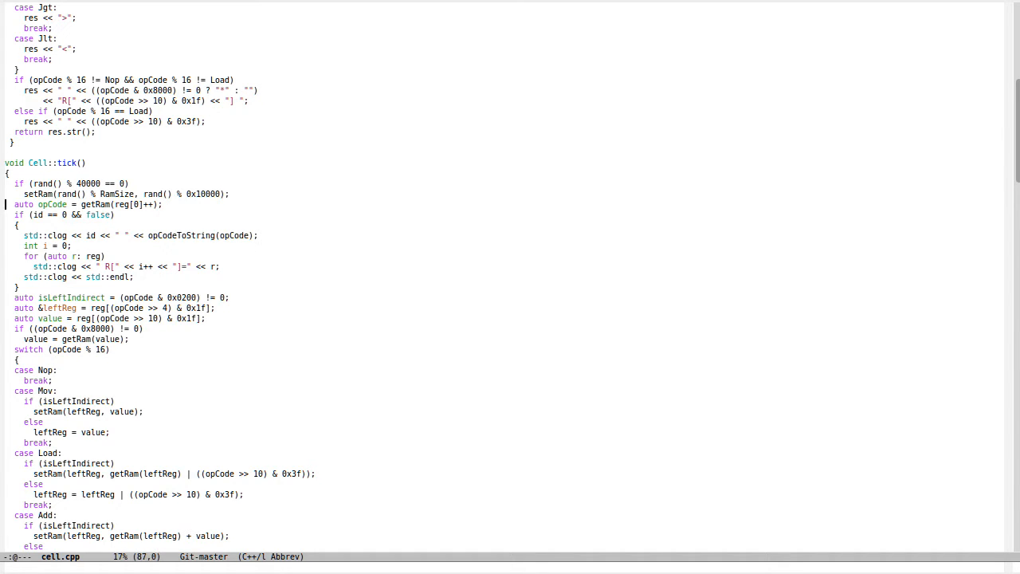
pyautogui.scroll(-3)
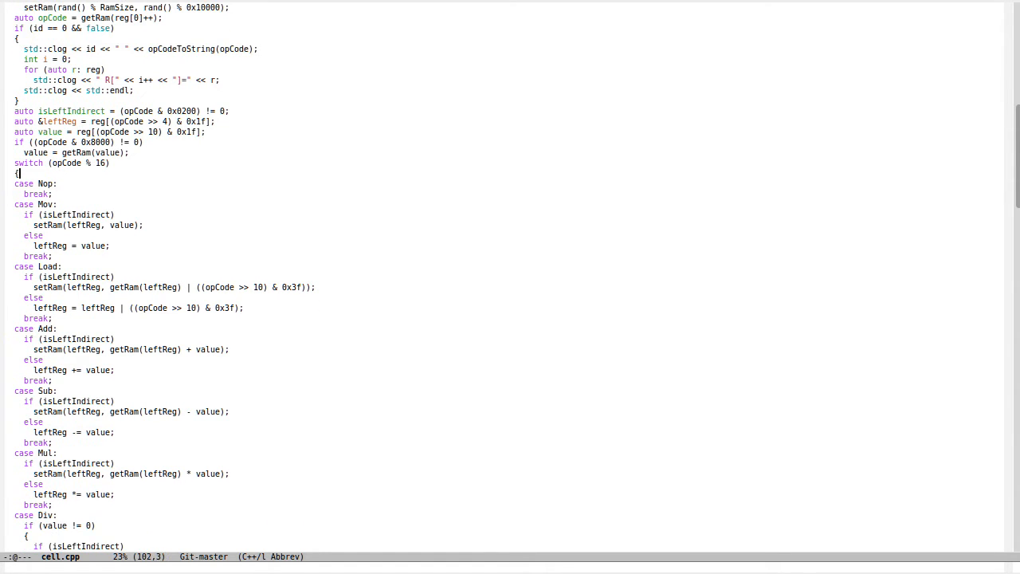
pyautogui.click(50, 223)
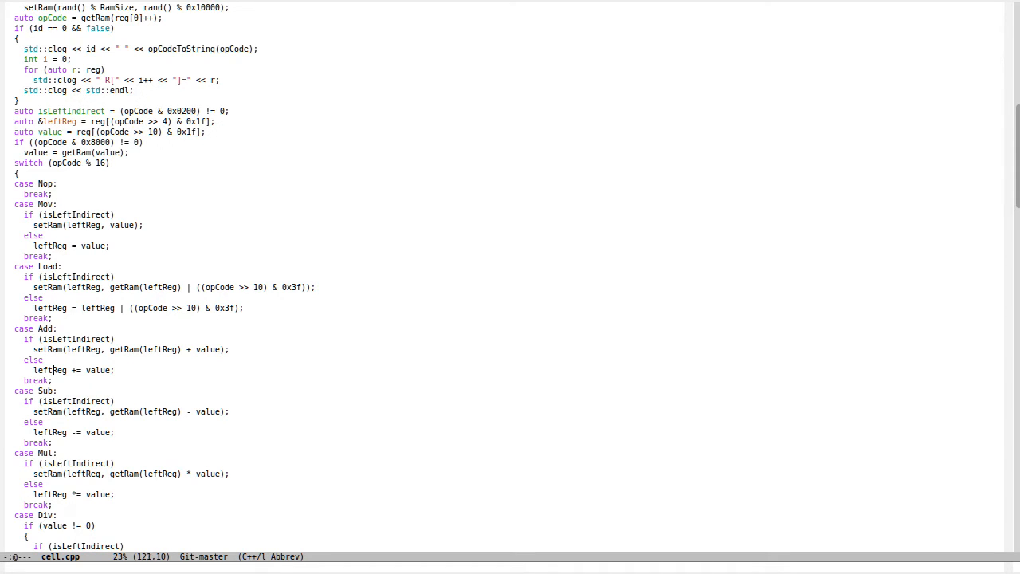
pyautogui.scroll(-3)
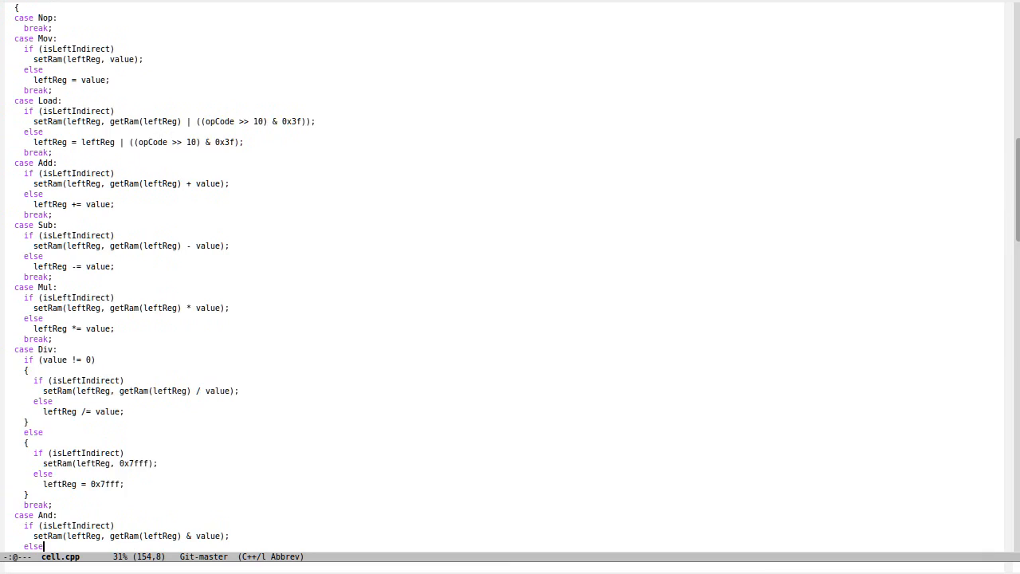
pyautogui.scroll(-3)
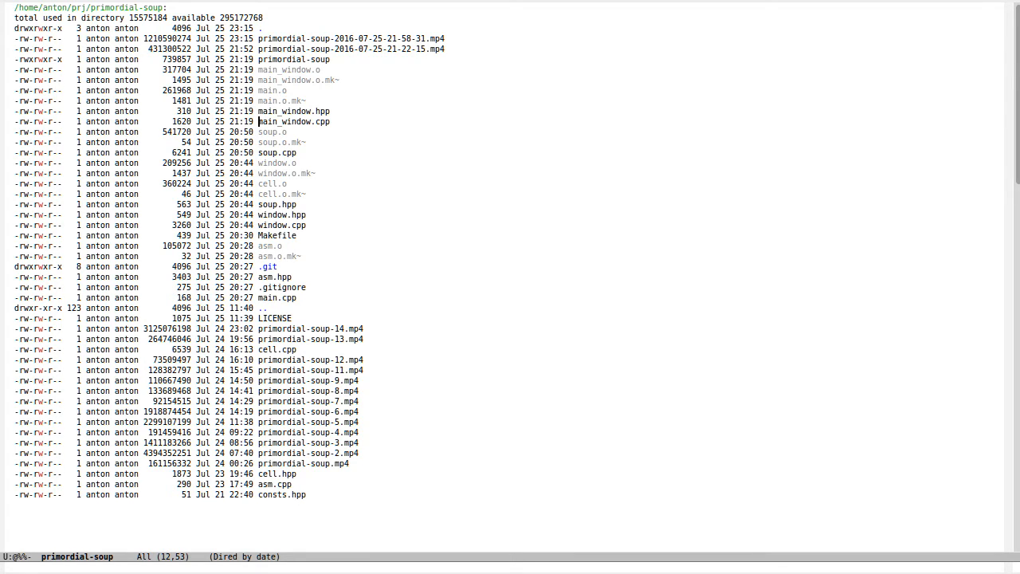
# - Move down one entry in the project's Dired listing
pyautogui.press('down')
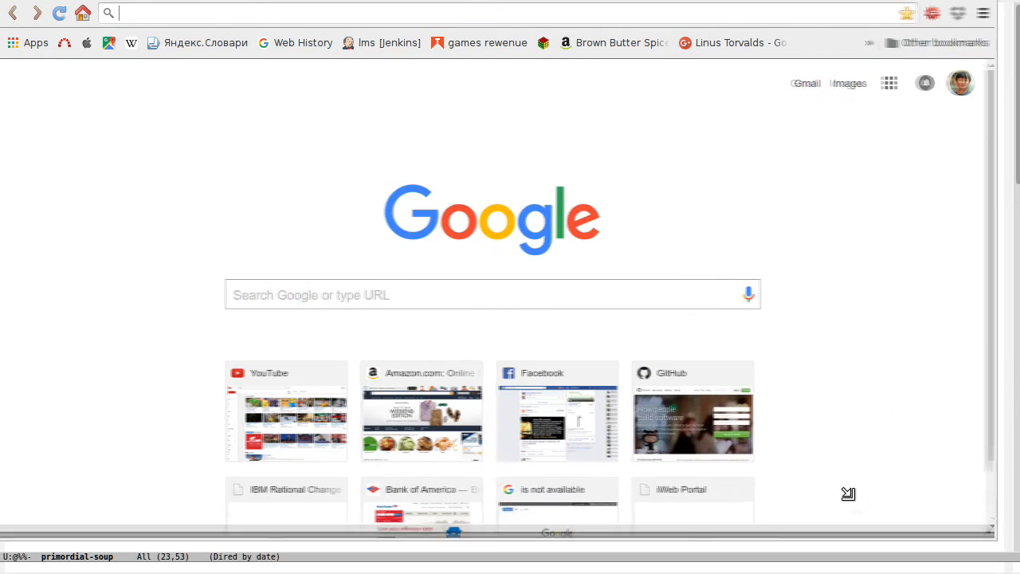
# - Go to github.com, open the primordial-soup repository and its Settings page
pyautogui.write('github.com')
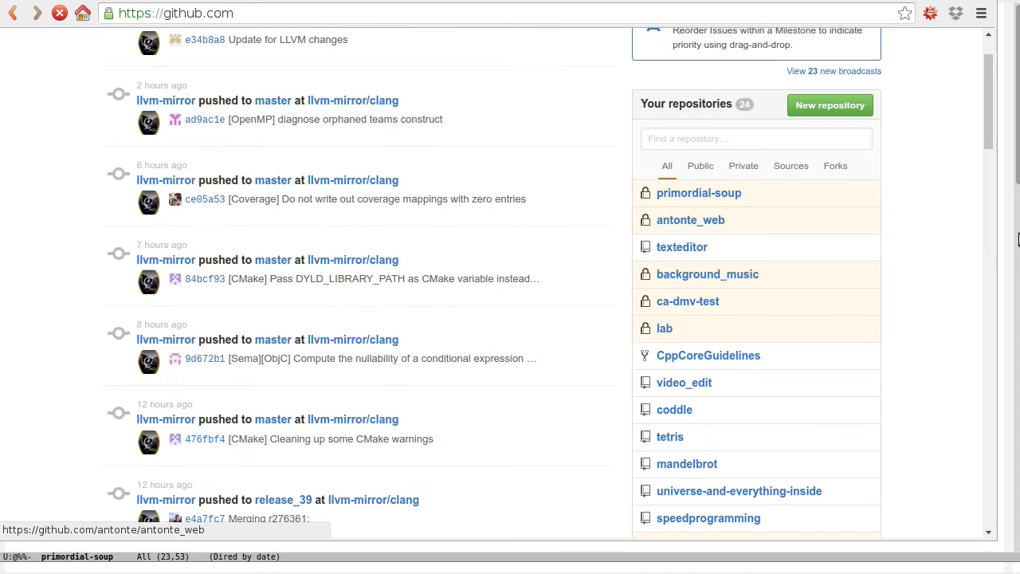
pyautogui.click(698, 193)
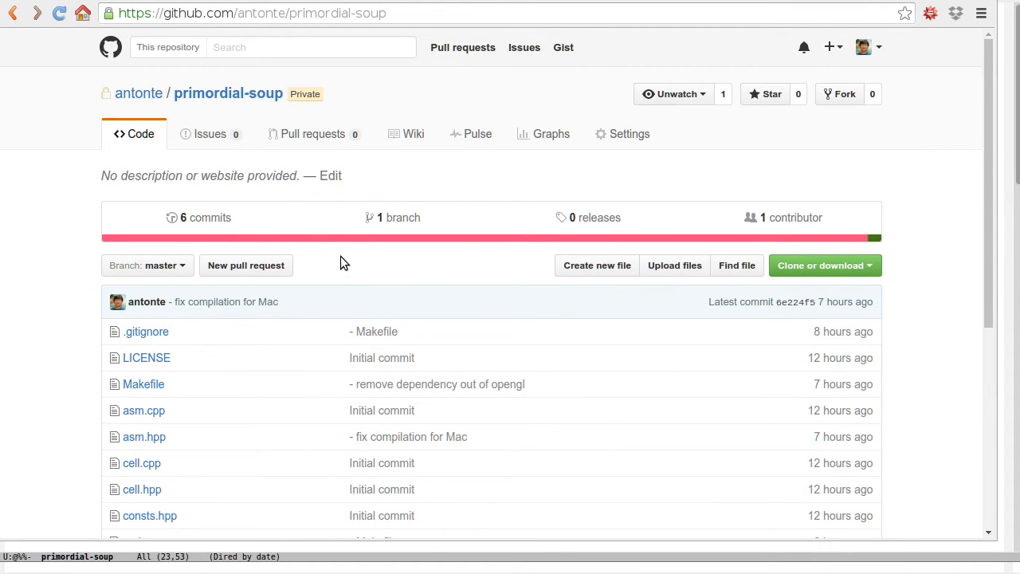
pyautogui.moveTo(943, 185)
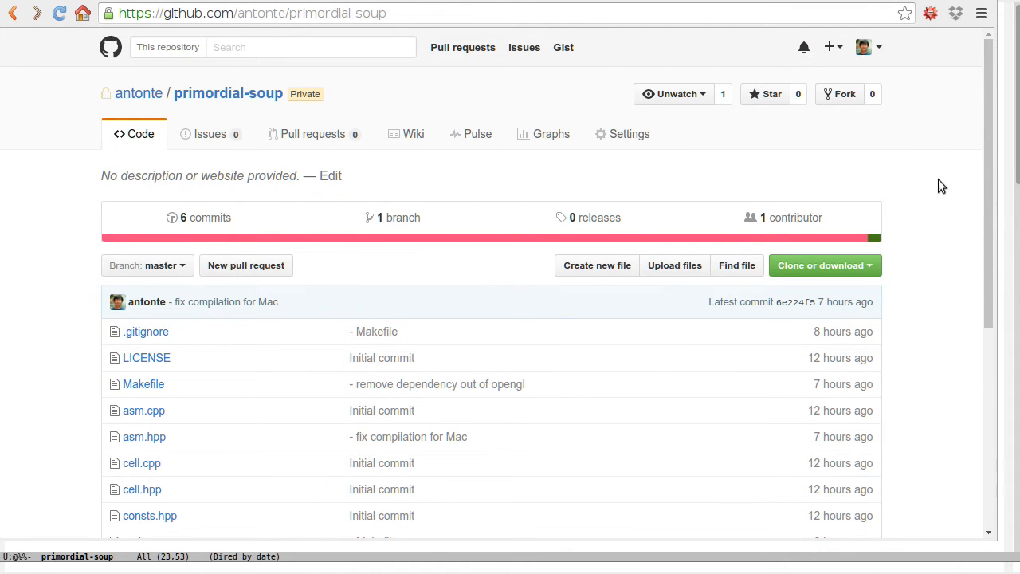
pyautogui.moveTo(953, 195)
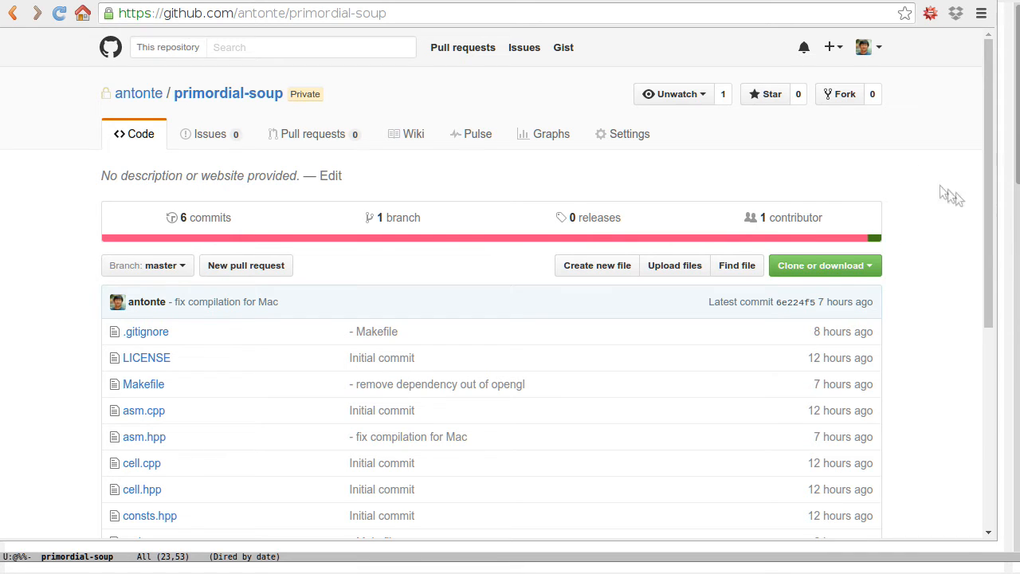
pyautogui.click(630, 133)
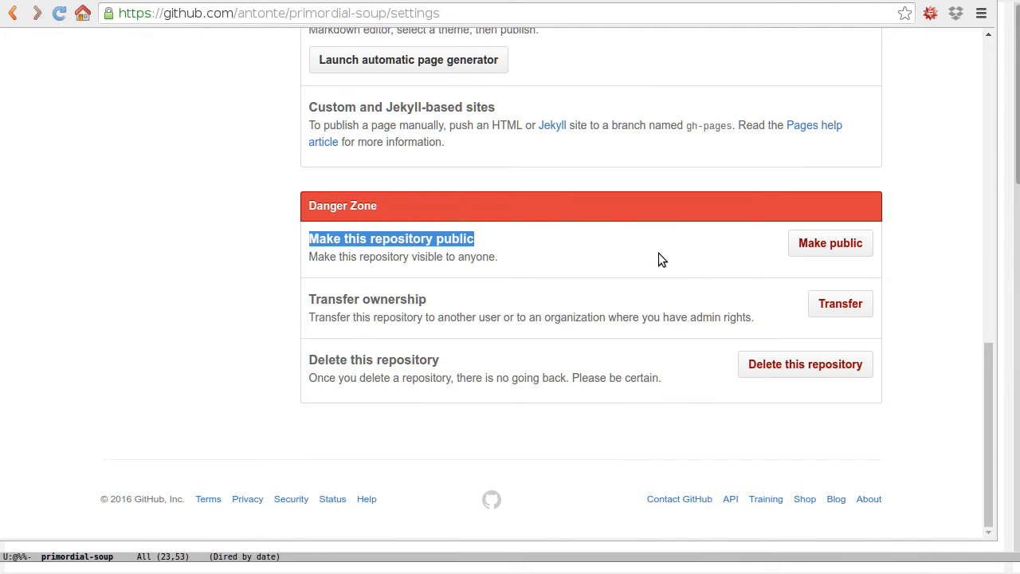
# - Start Make public in the Danger Zone, entering 'primor' in the confirmation field
pyautogui.click(829, 242)
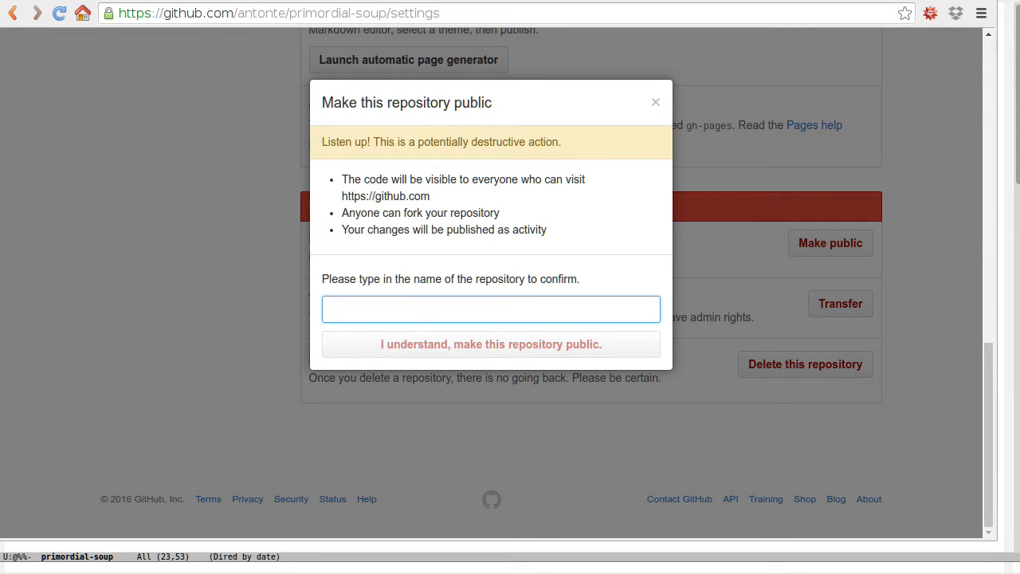
pyautogui.click(491, 309)
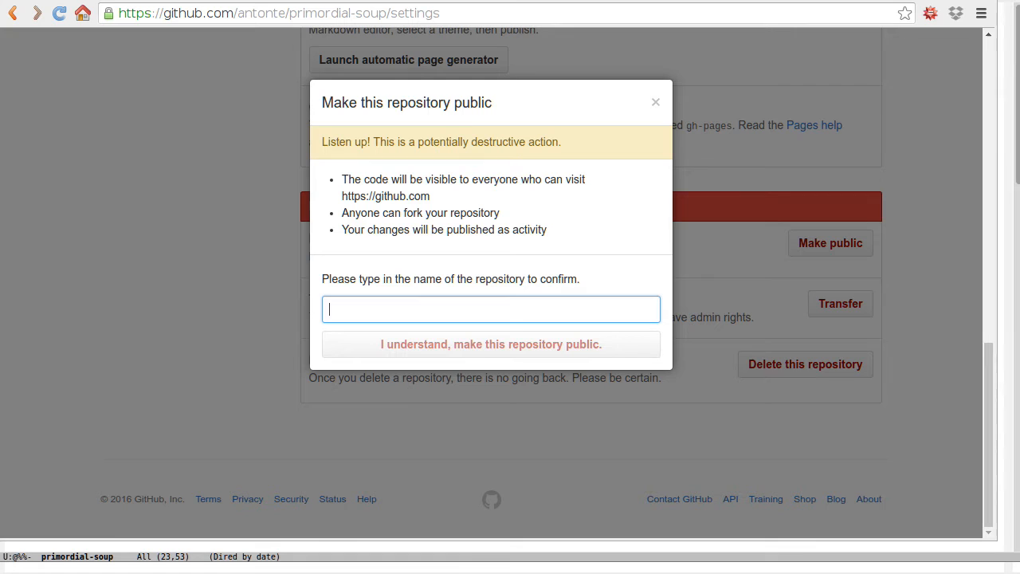
pyautogui.write('primor')
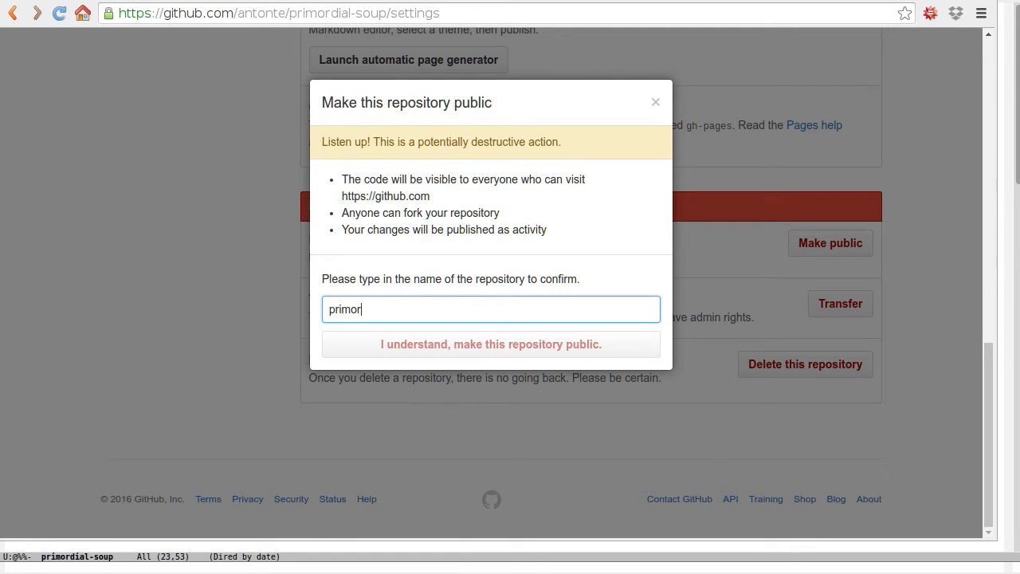
pyautogui.click(491, 344)
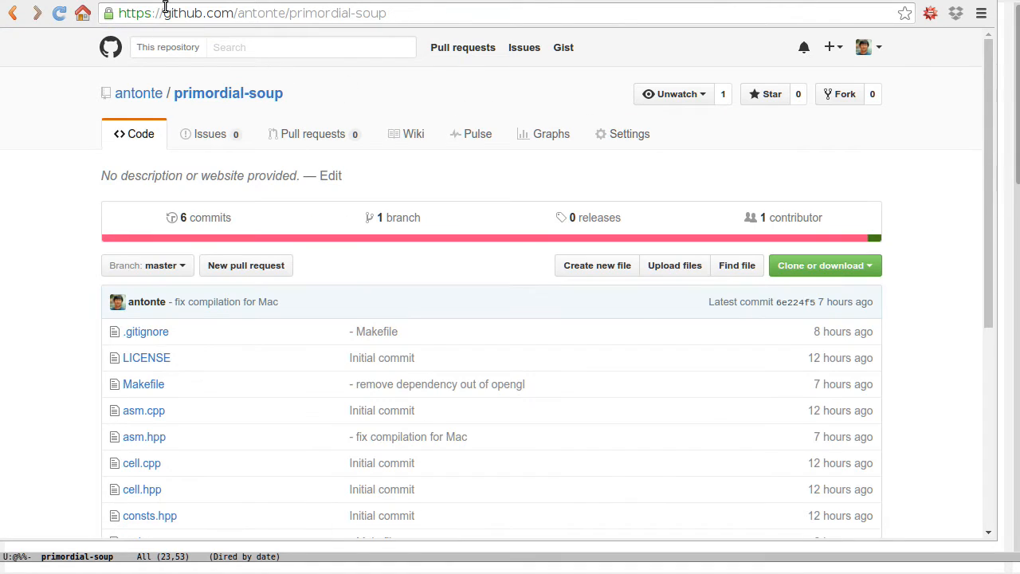
pyautogui.moveTo(264, 38)
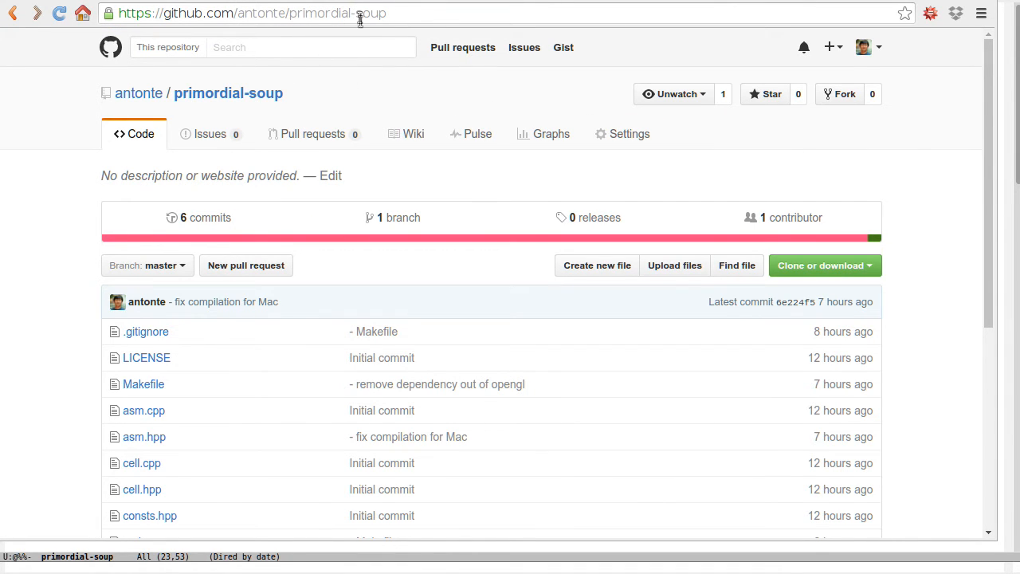
# - Open the Makefile from the repository's file list
pyautogui.scroll(-3)
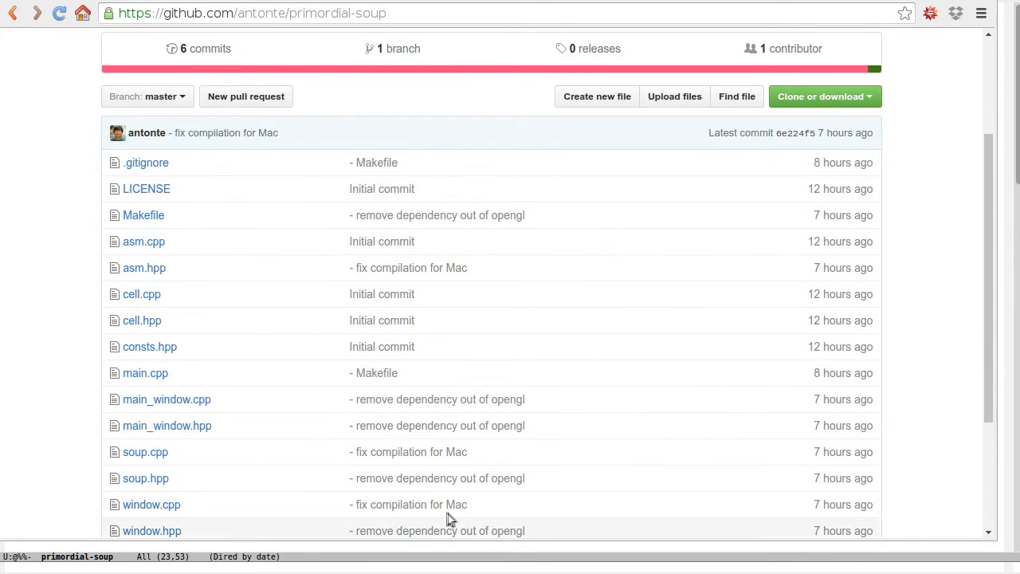
pyautogui.scroll(-3)
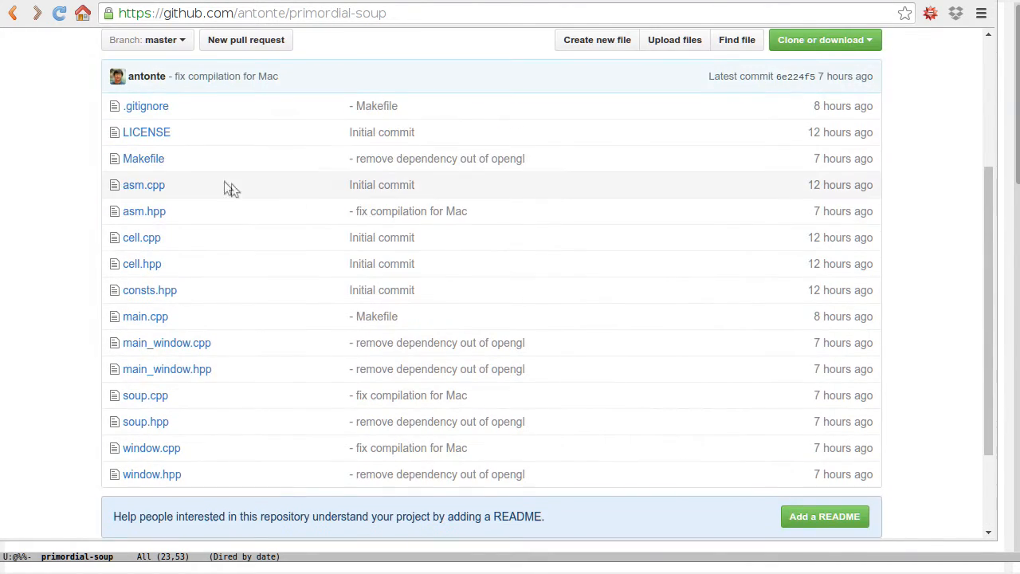
pyautogui.click(143, 158)
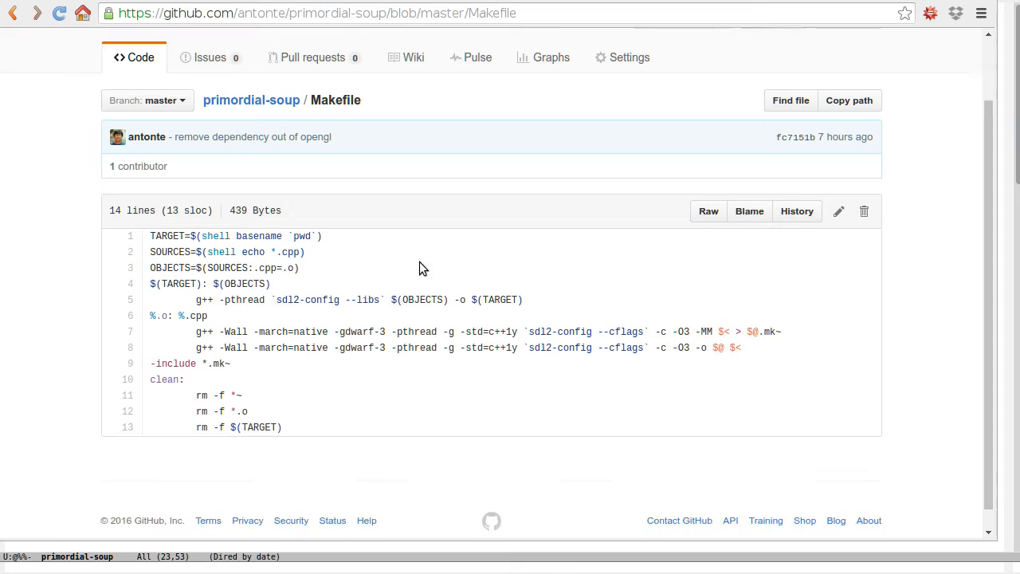
# - Scroll through the Makefile to read its sdl2-config compile lines
pyautogui.scroll(-3)
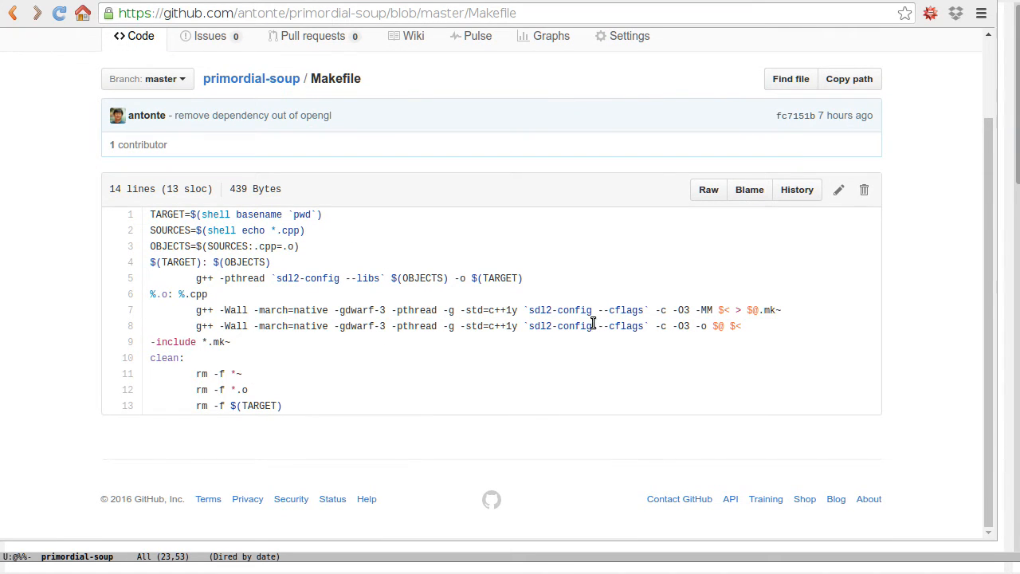
pyautogui.moveTo(596, 310)
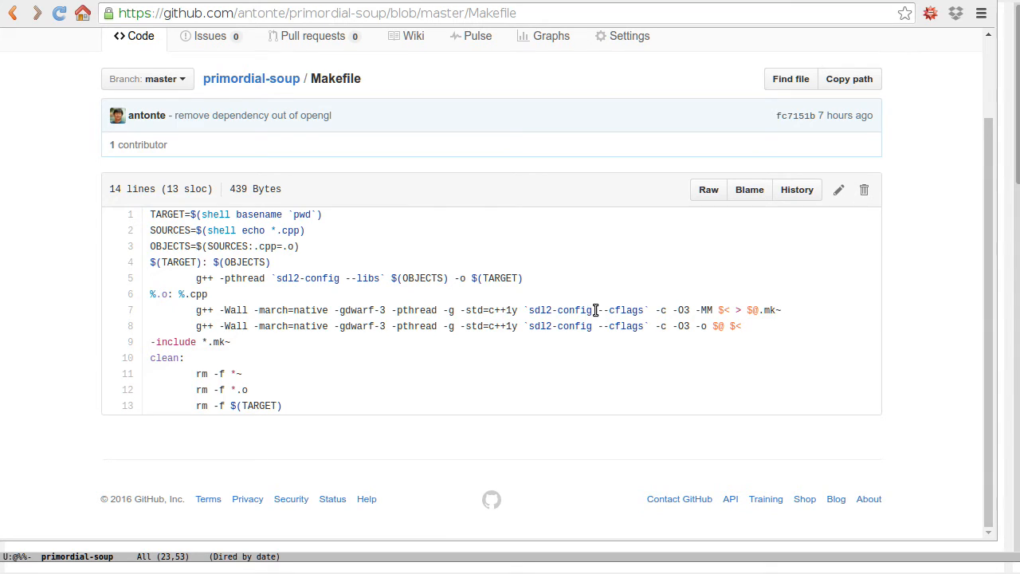
pyautogui.moveTo(655, 352)
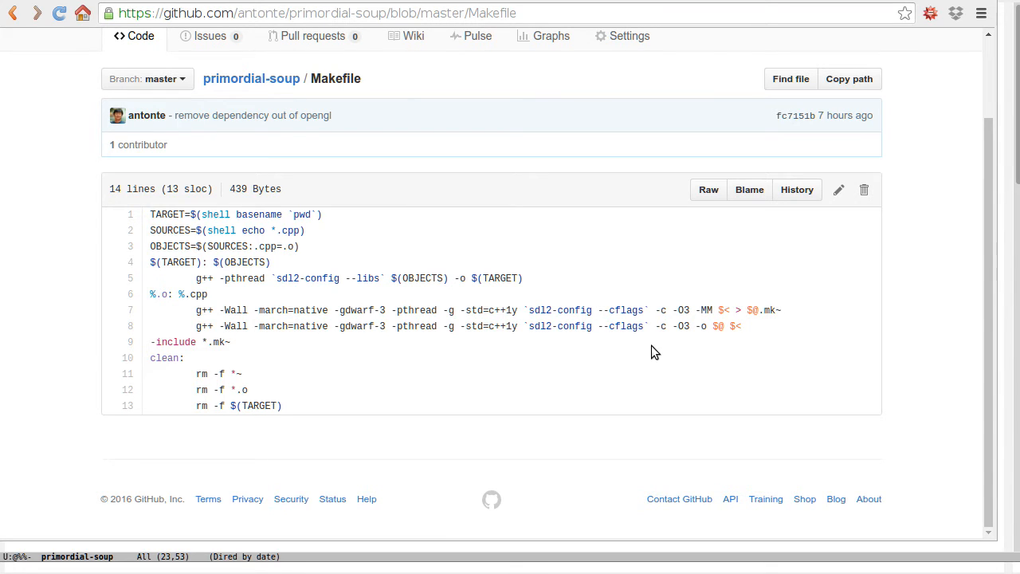
pyautogui.moveTo(672, 395)
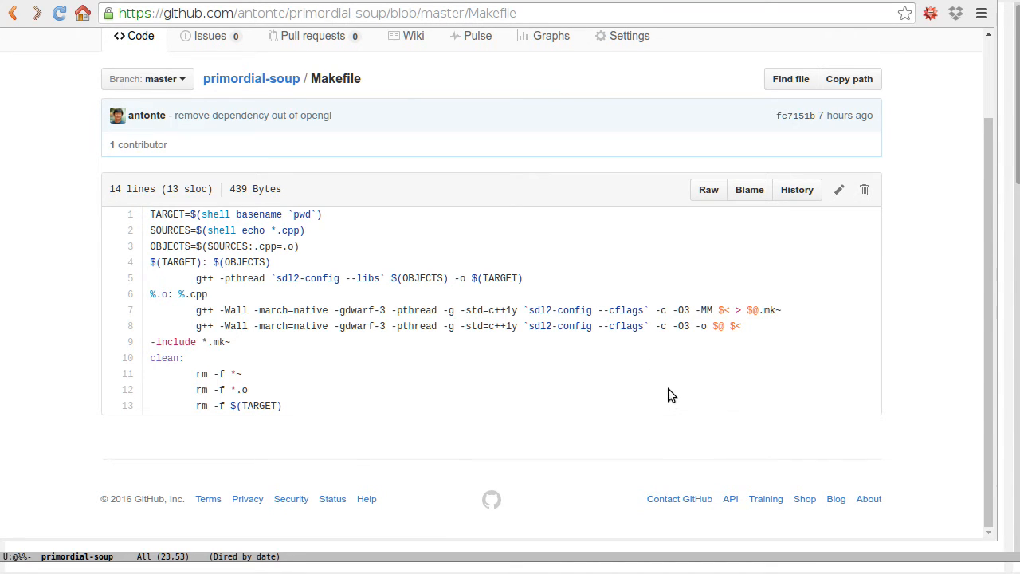
pyautogui.moveTo(954, 362)
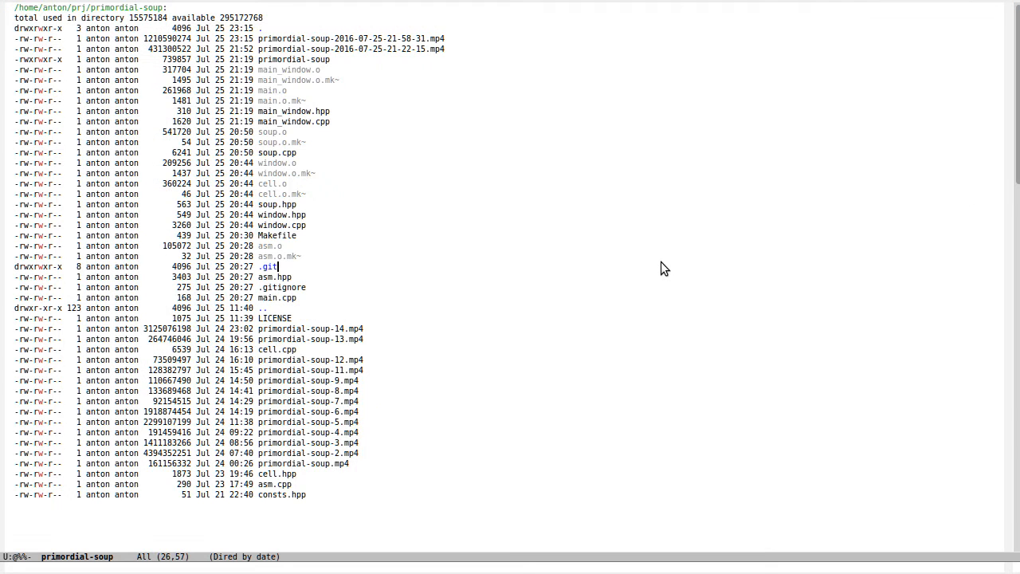
# - Invoke the gdb debugger command from Emacs to launch the primordial-soup binary
pyautogui.write('gud-')
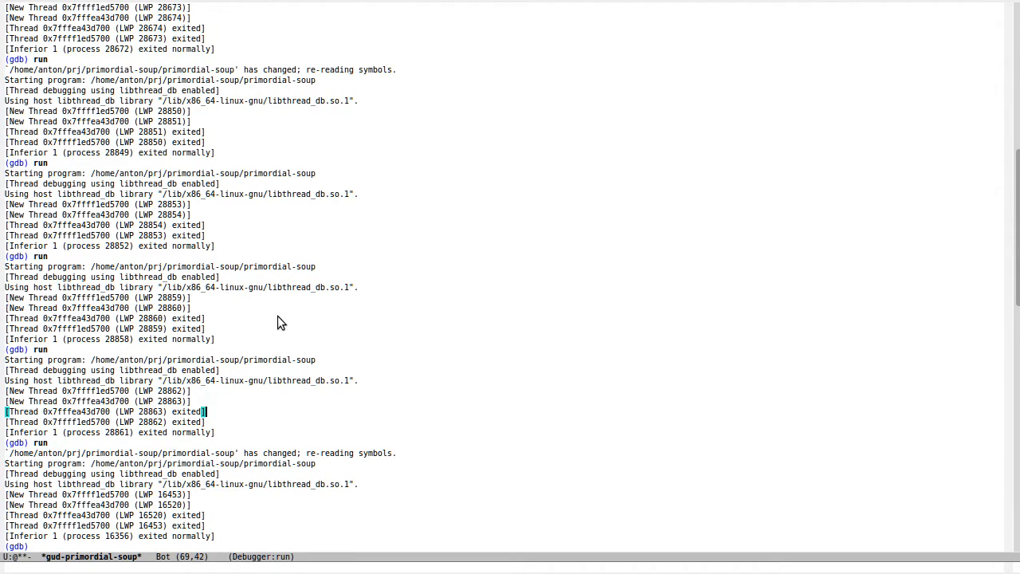
pyautogui.moveTo(477, 162)
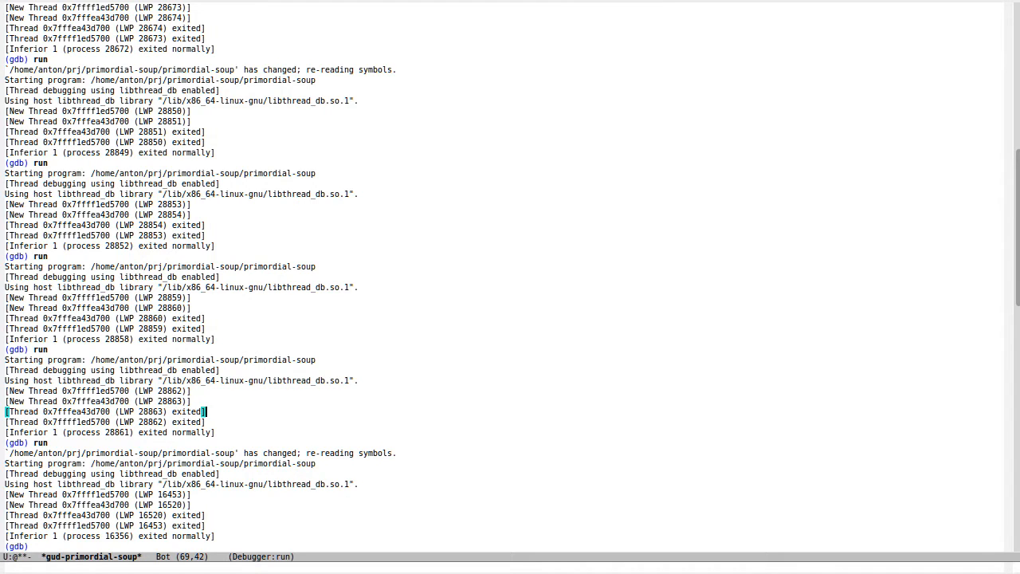
pyautogui.moveTo(470, 220)
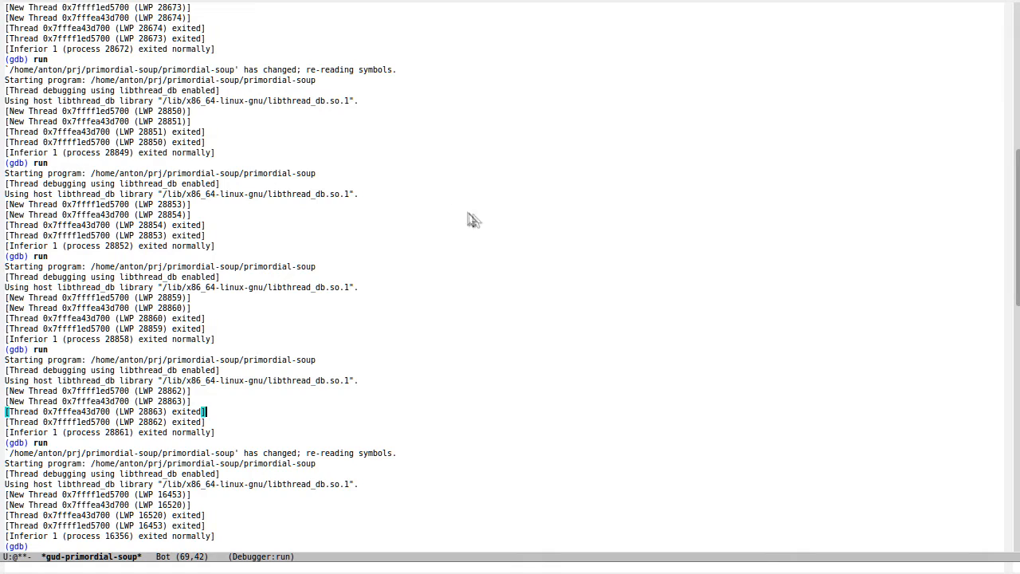
pyautogui.moveTo(475, 315)
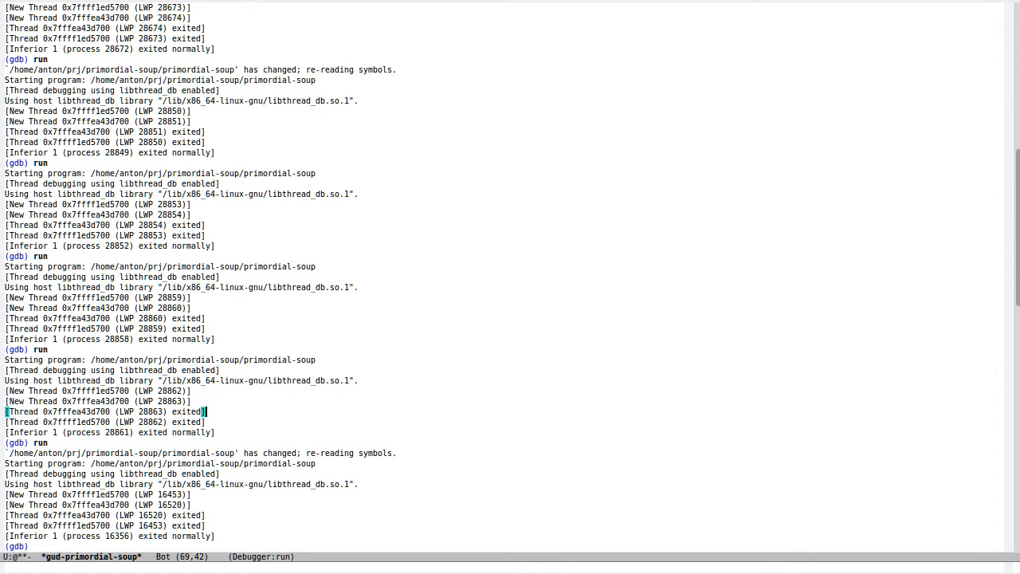
pyautogui.moveTo(475, 329)
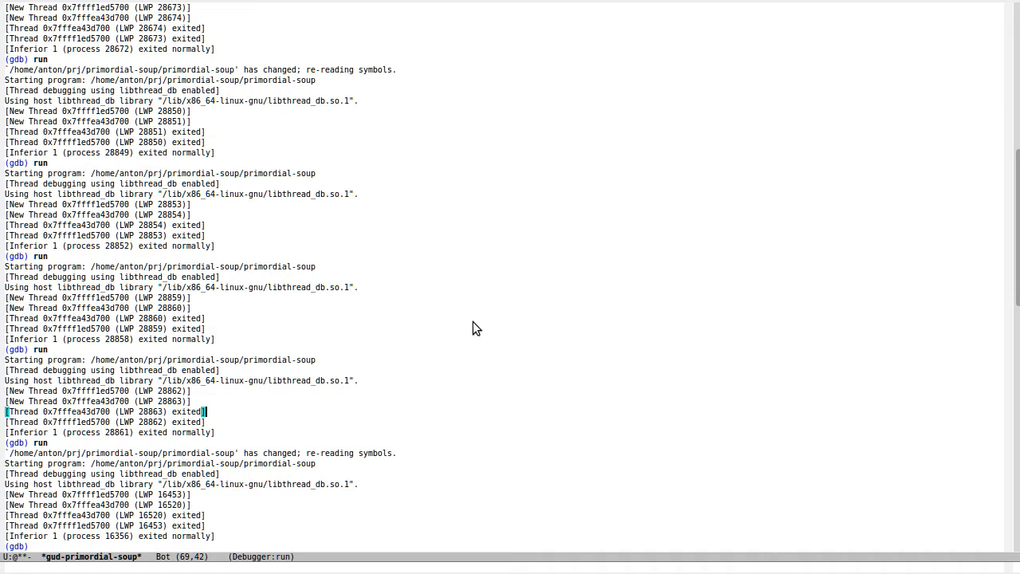
pyautogui.moveTo(520, 347)
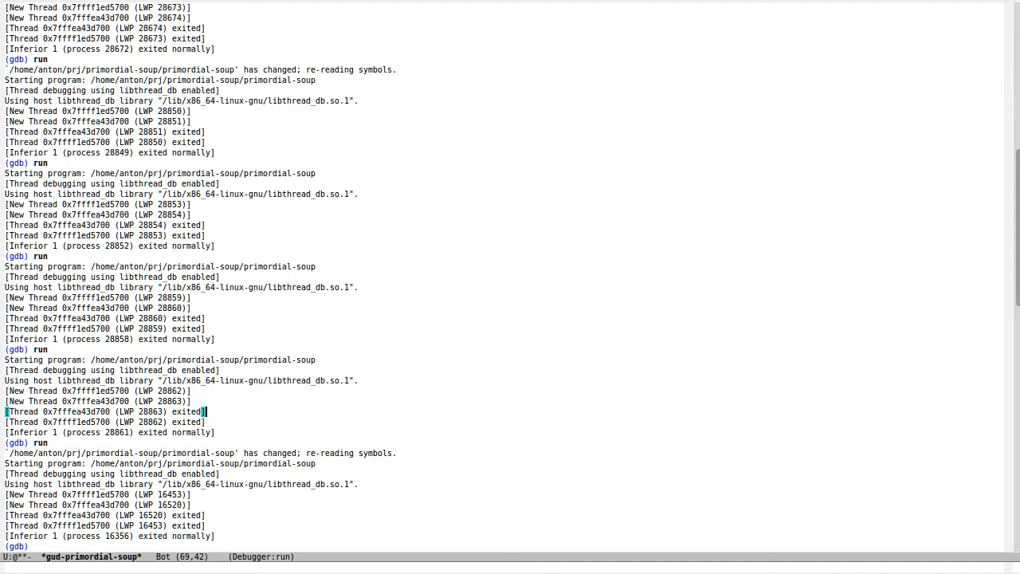
pyautogui.moveTo(516, 344)
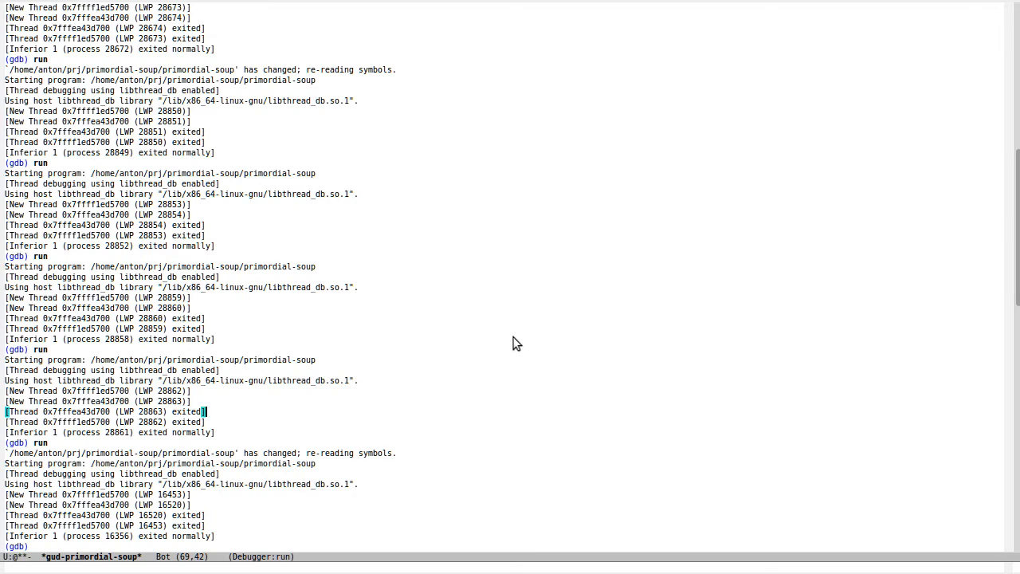
pyautogui.moveTo(526, 344)
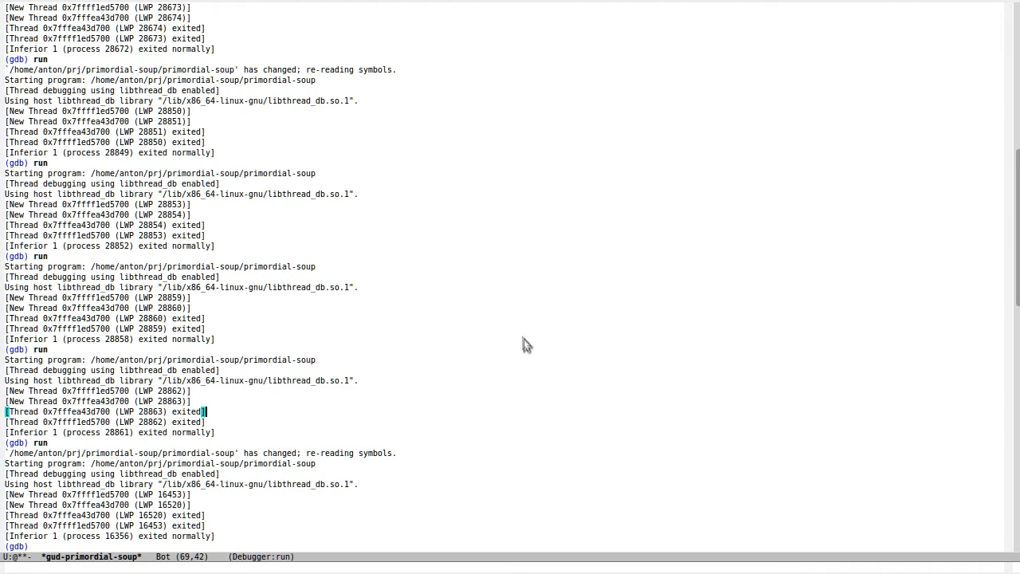
pyautogui.moveTo(535, 363)
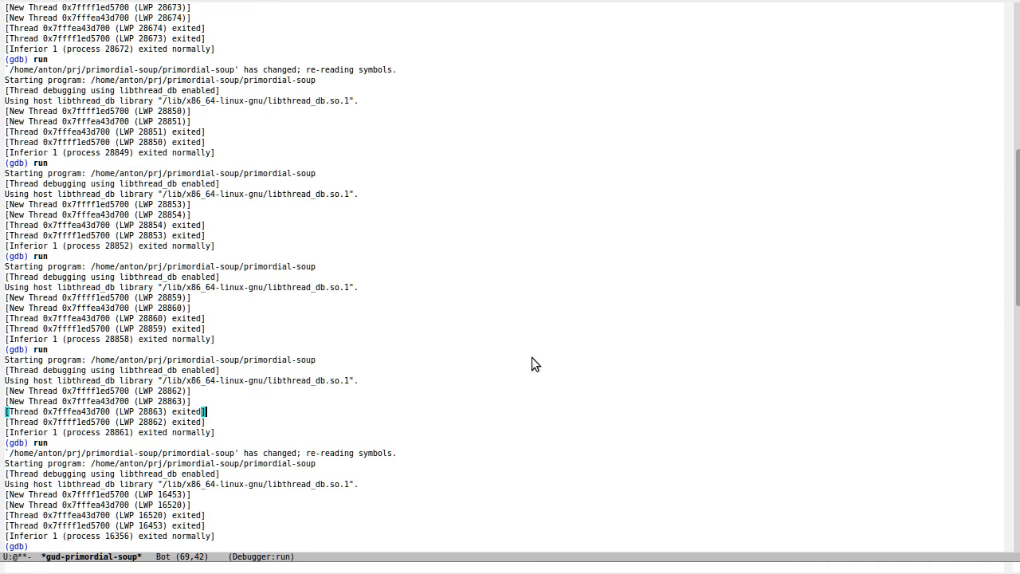
pyautogui.moveTo(529, 368)
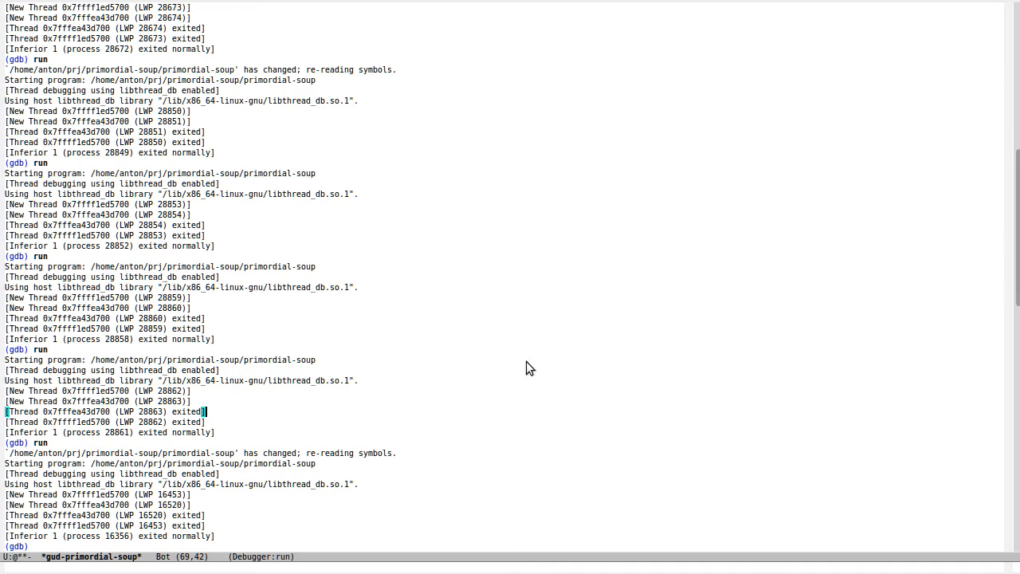